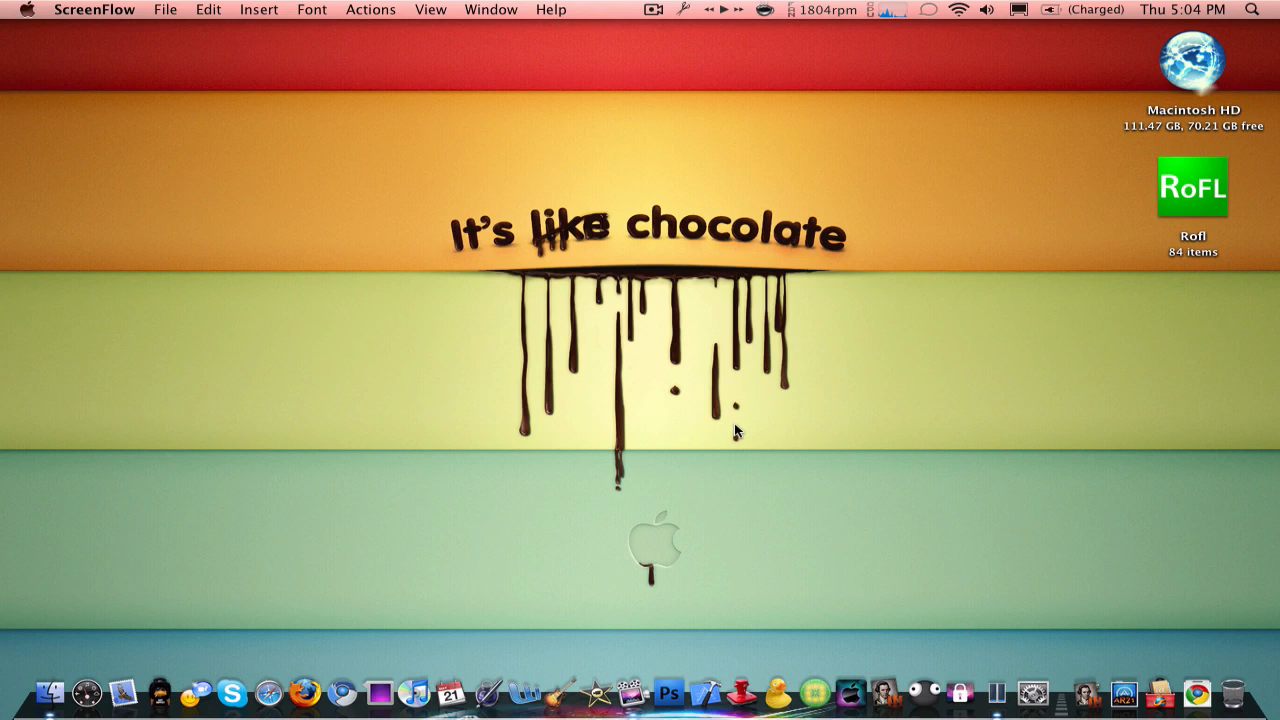
mouse_move(732, 554)
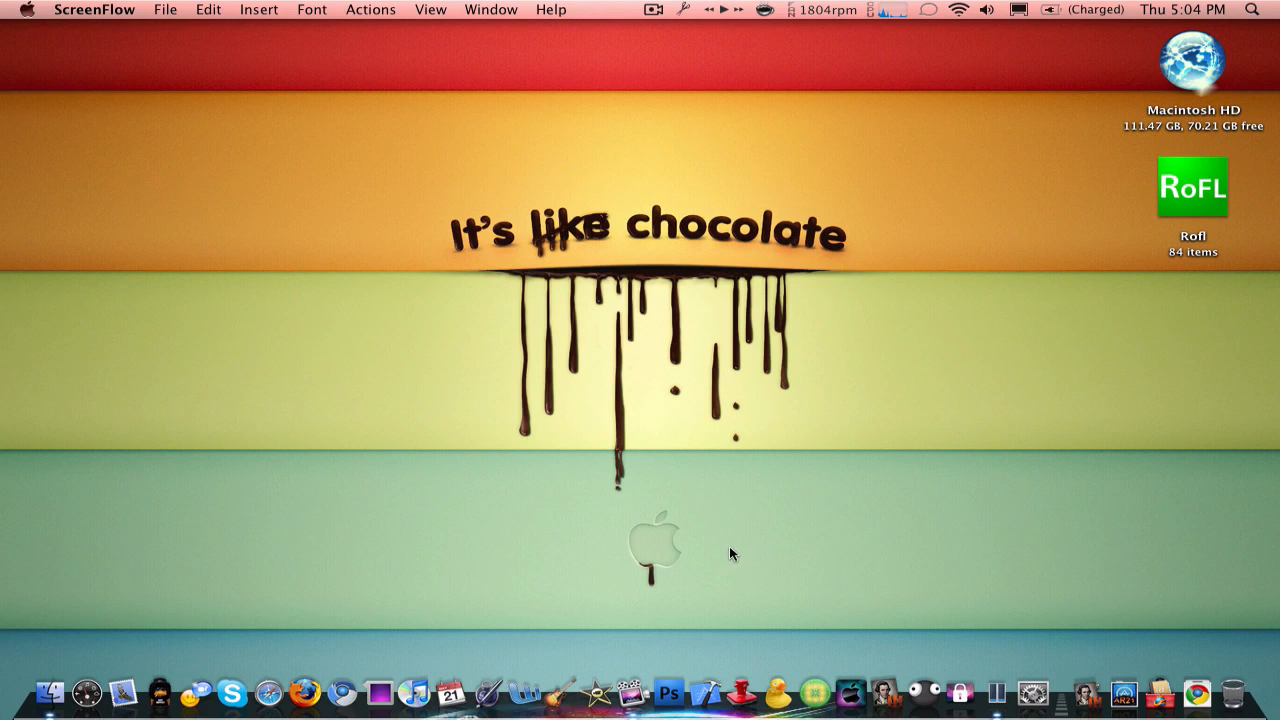
mouse_move(728, 512)
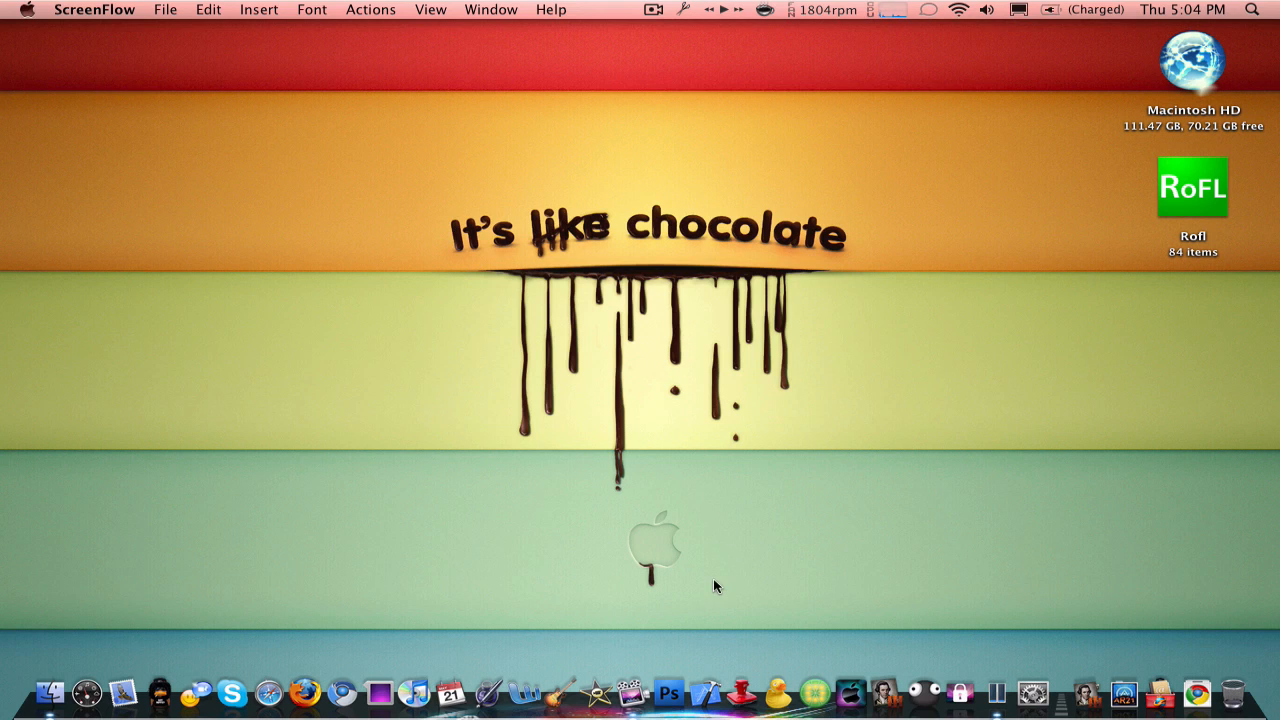
mouse_move(704, 688)
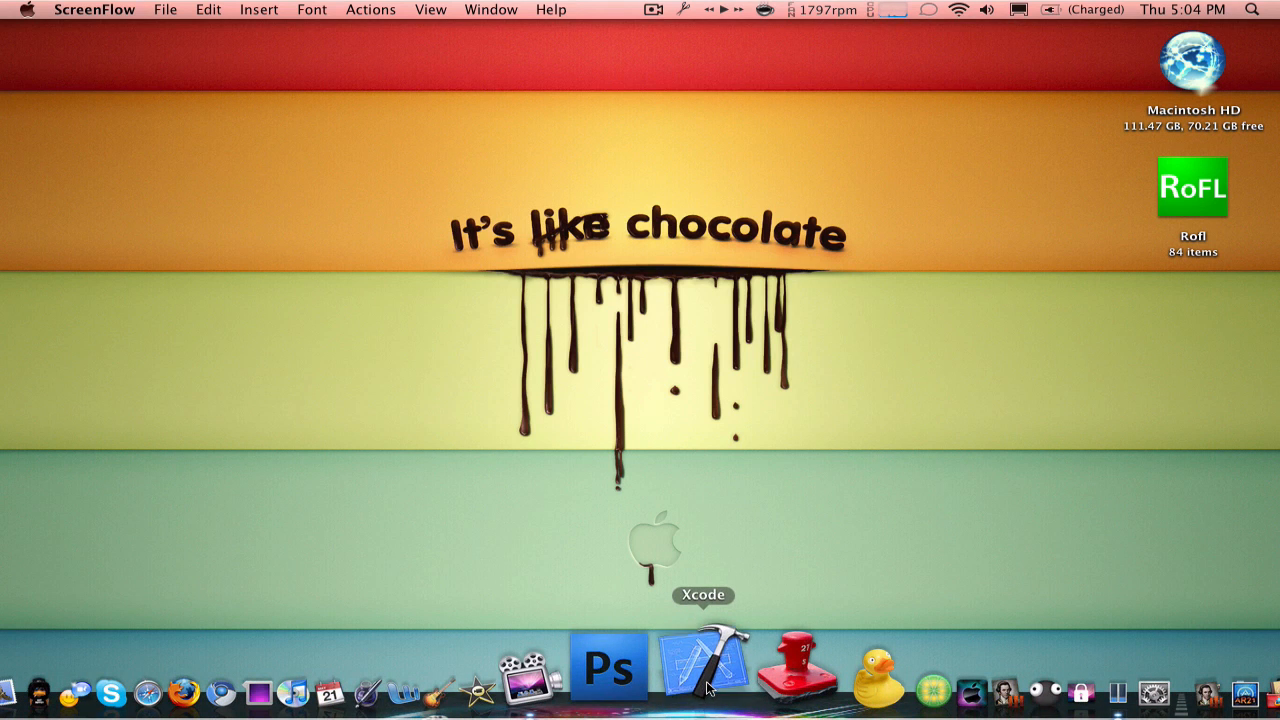
Step: Launch Xcode from the Dock so it becomes the active application
click(702, 668)
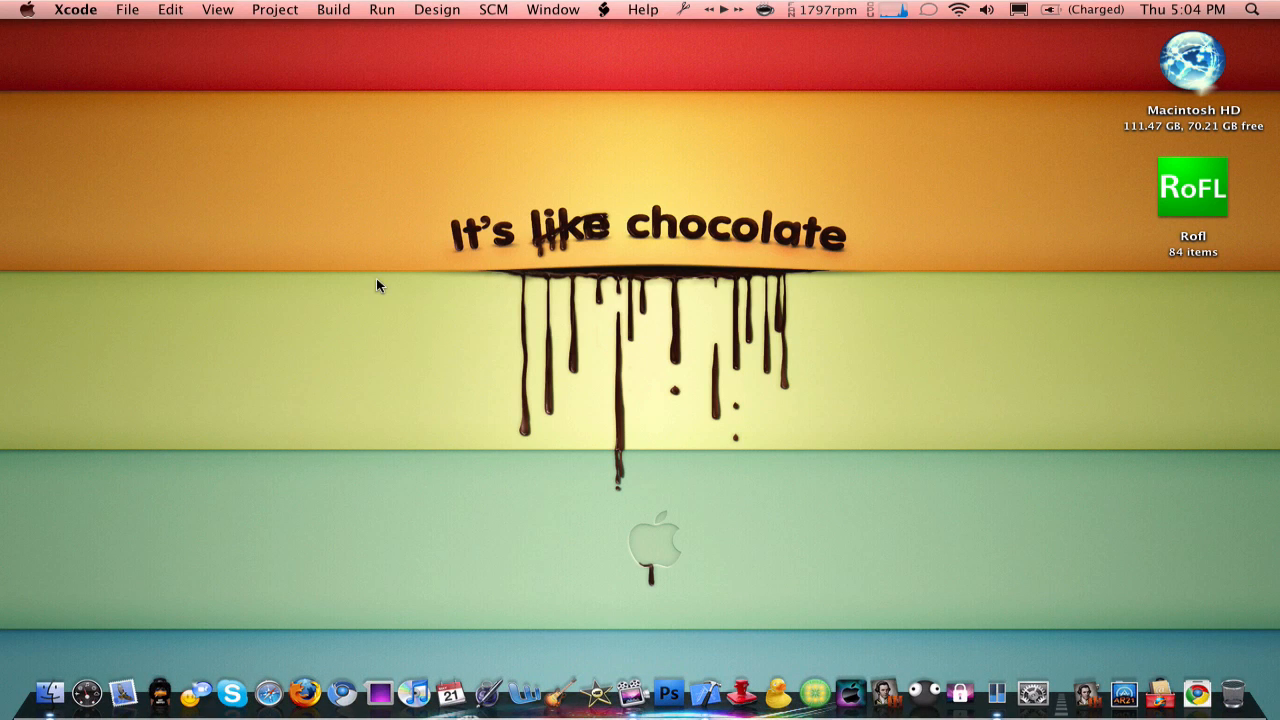
mouse_move(122, 48)
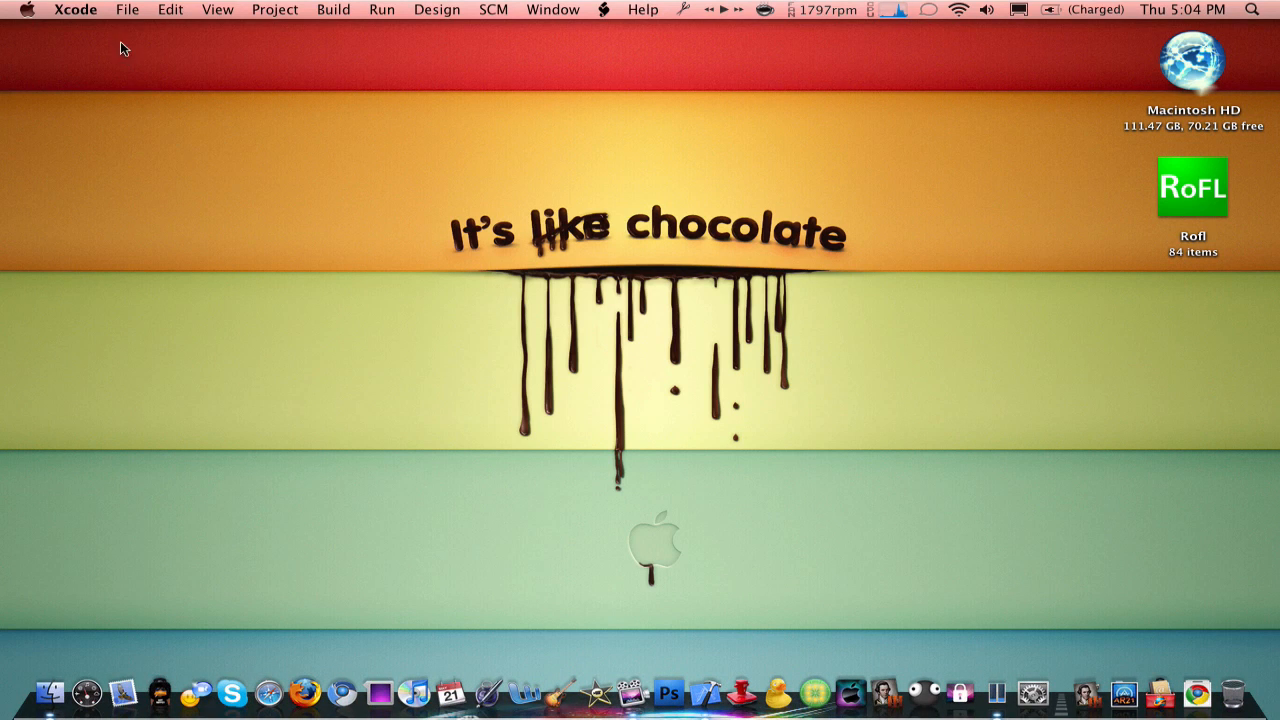
Step: Create a new Cocoa Application project named Test saved on the Desktop
click(126, 8)
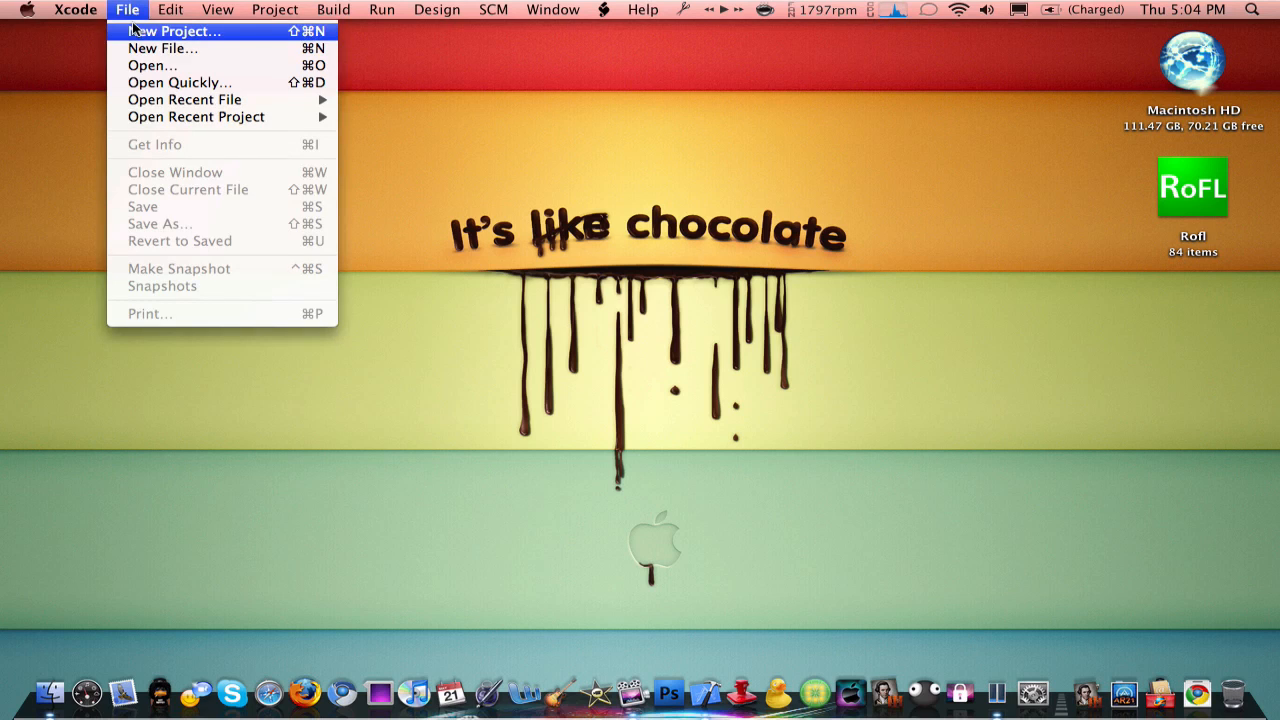
click(174, 32)
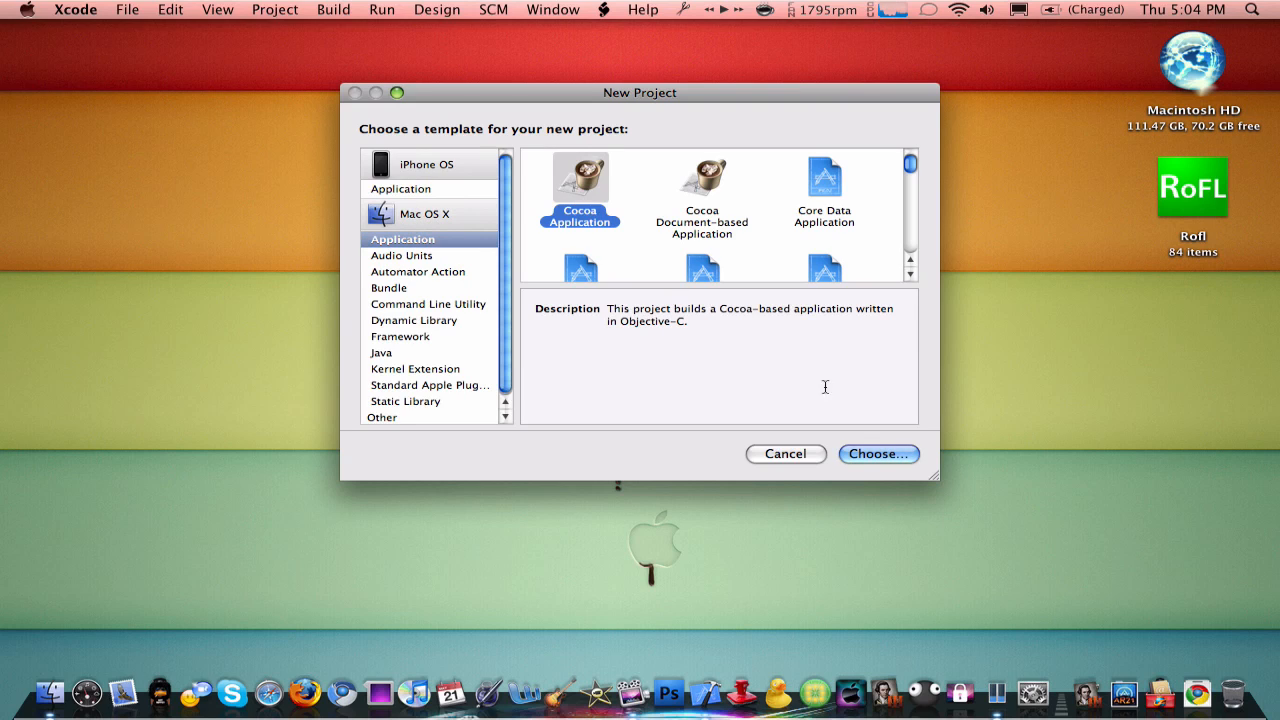
click(878, 452)
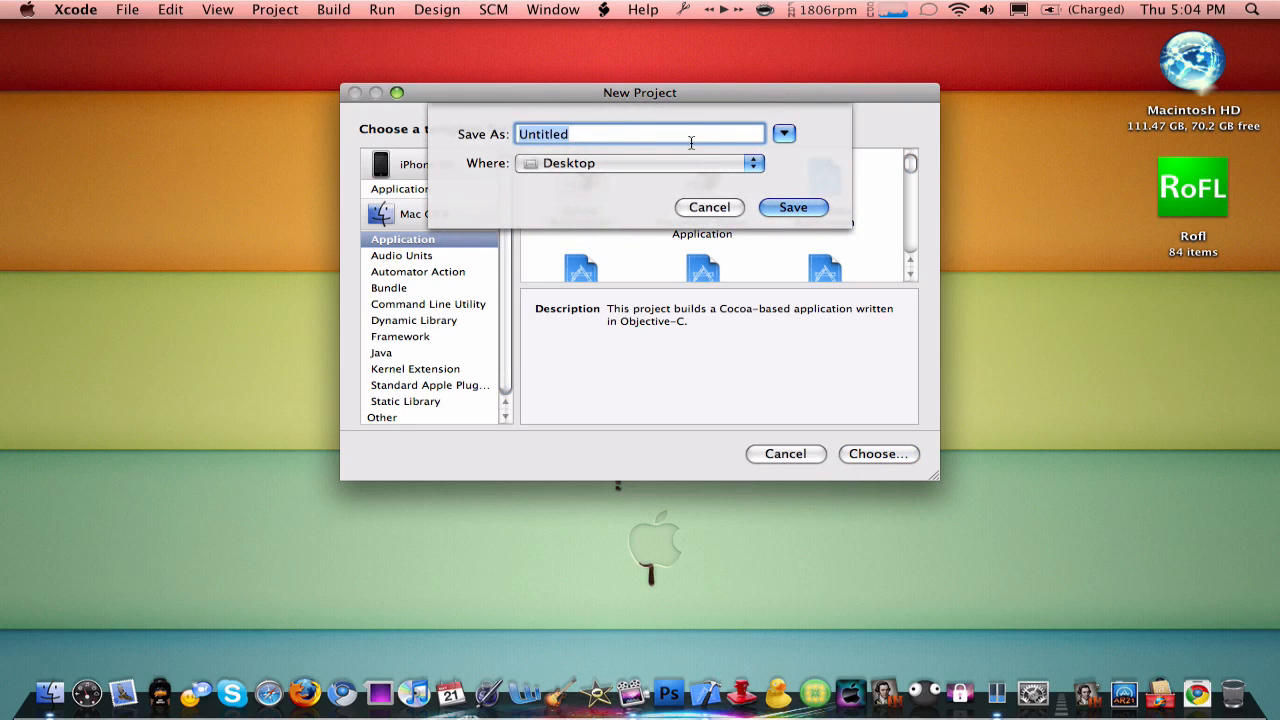
click(708, 206)
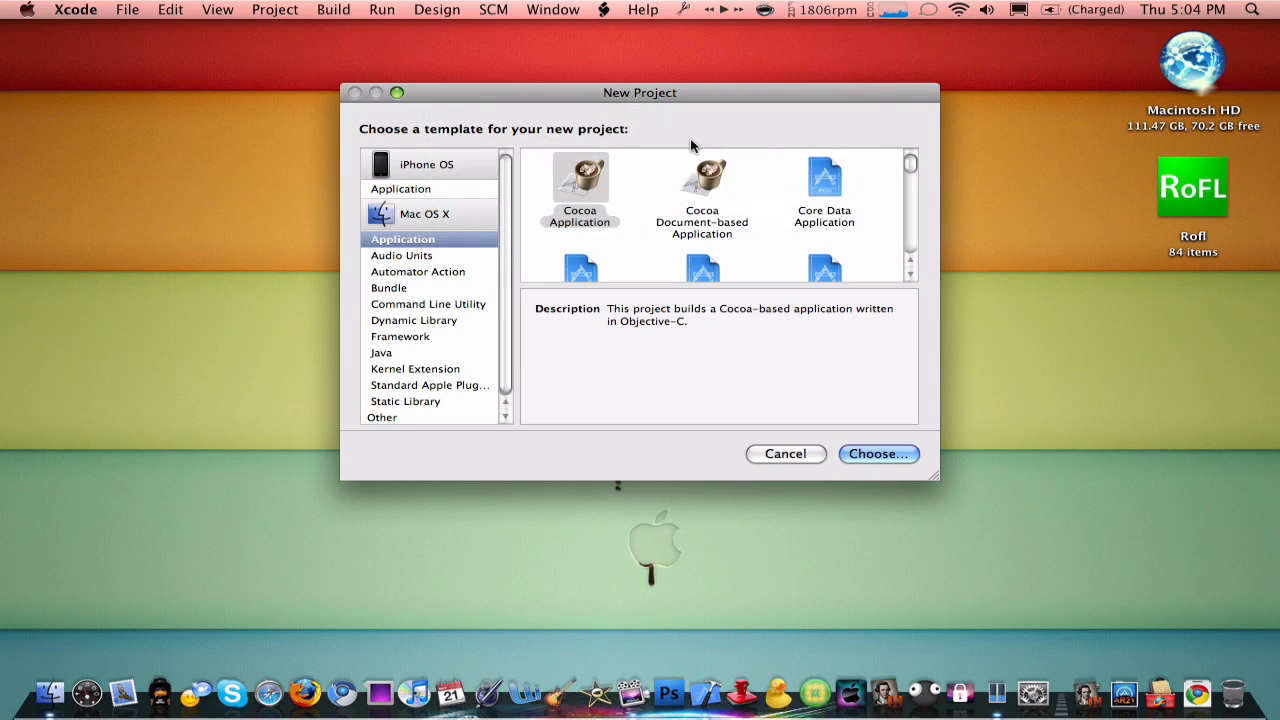
click(878, 452)
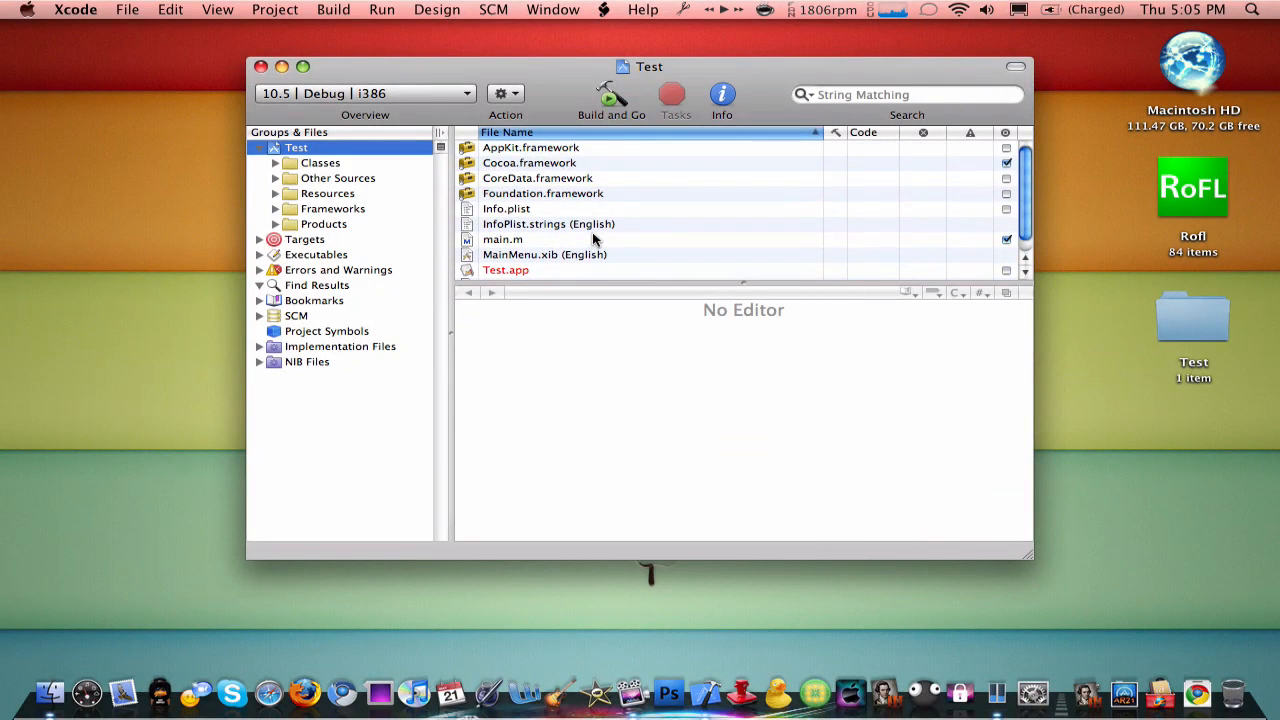
Step: In MainMenu.xib, rename the NewApplication menu title to Test Application
scroll(down, 3)
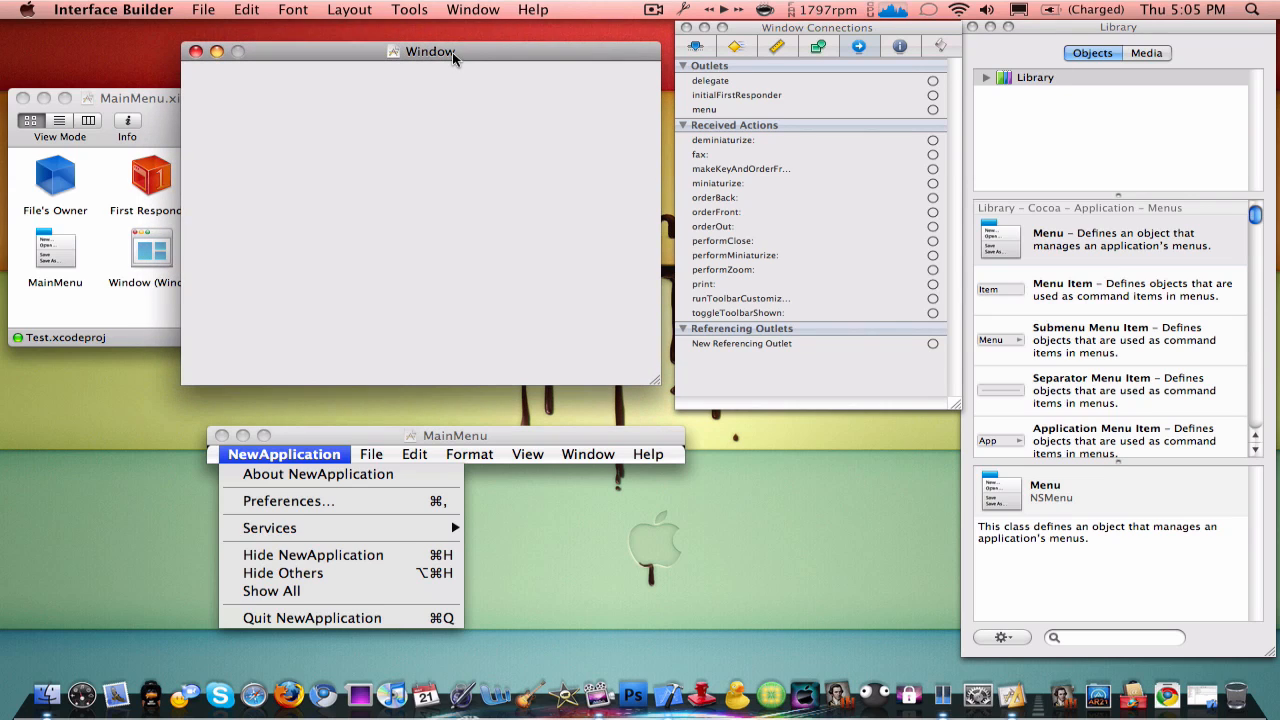
click(454, 436)
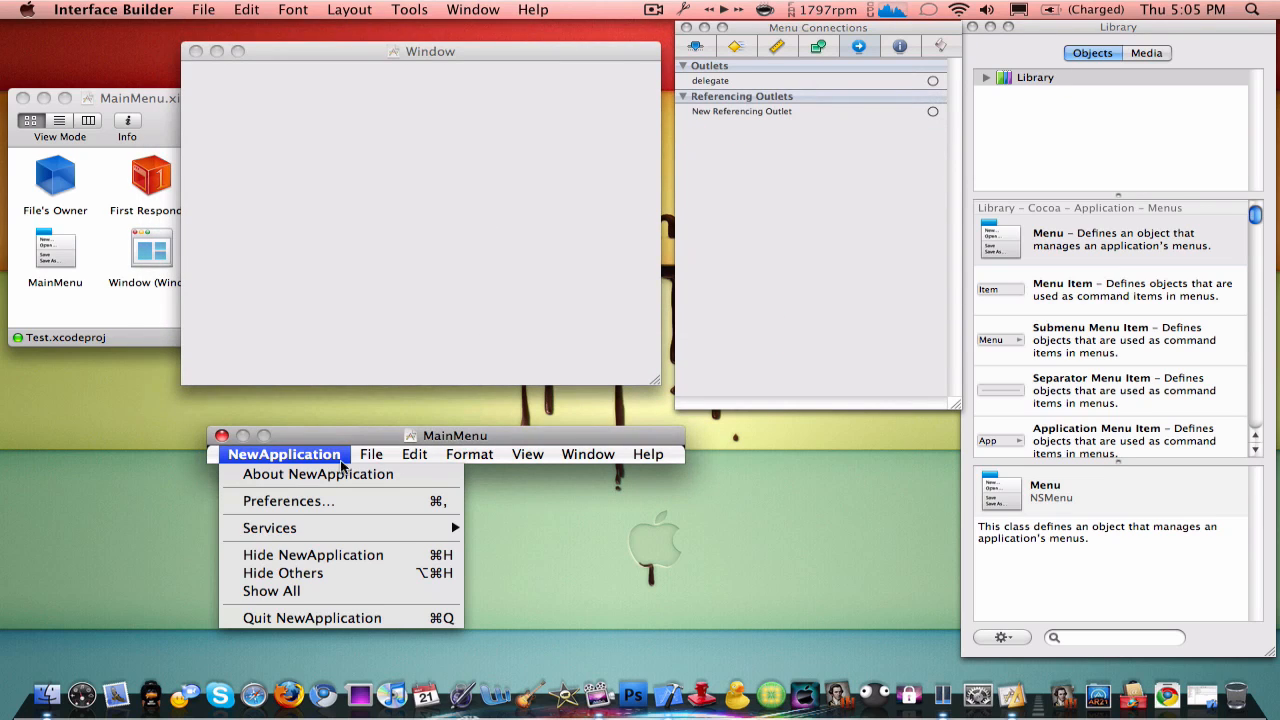
mouse_move(268, 482)
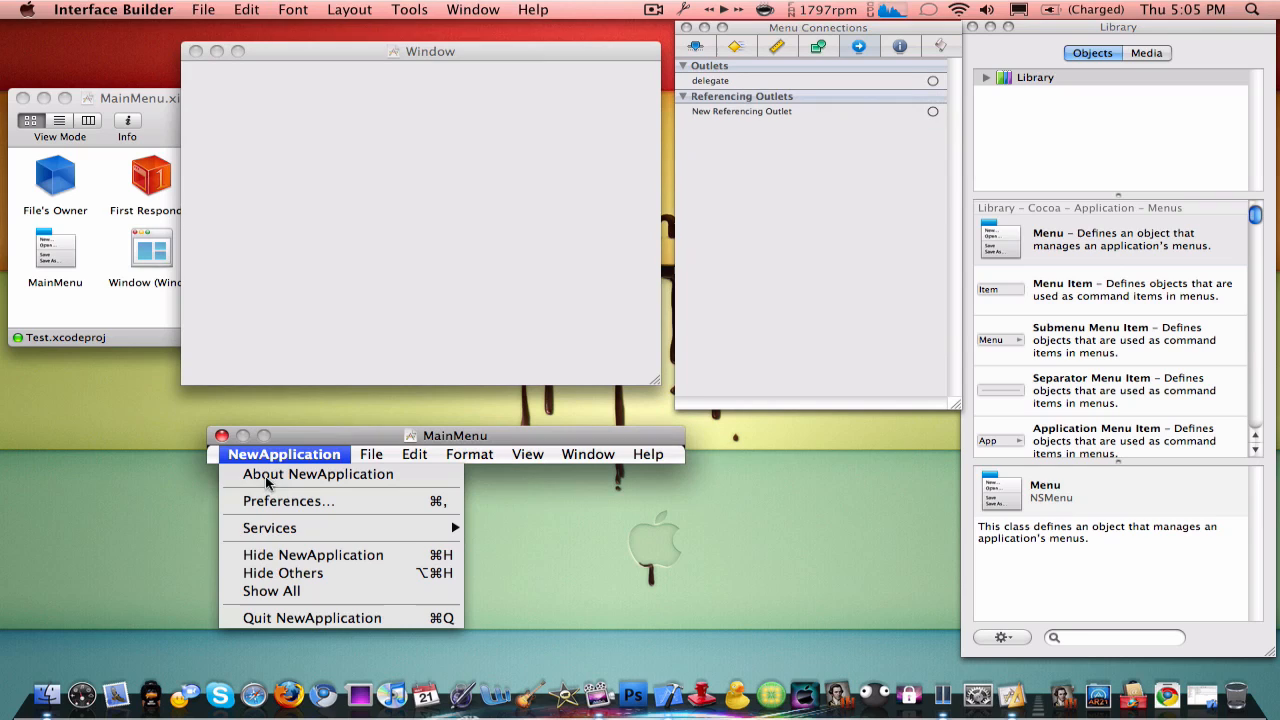
click(284, 454)
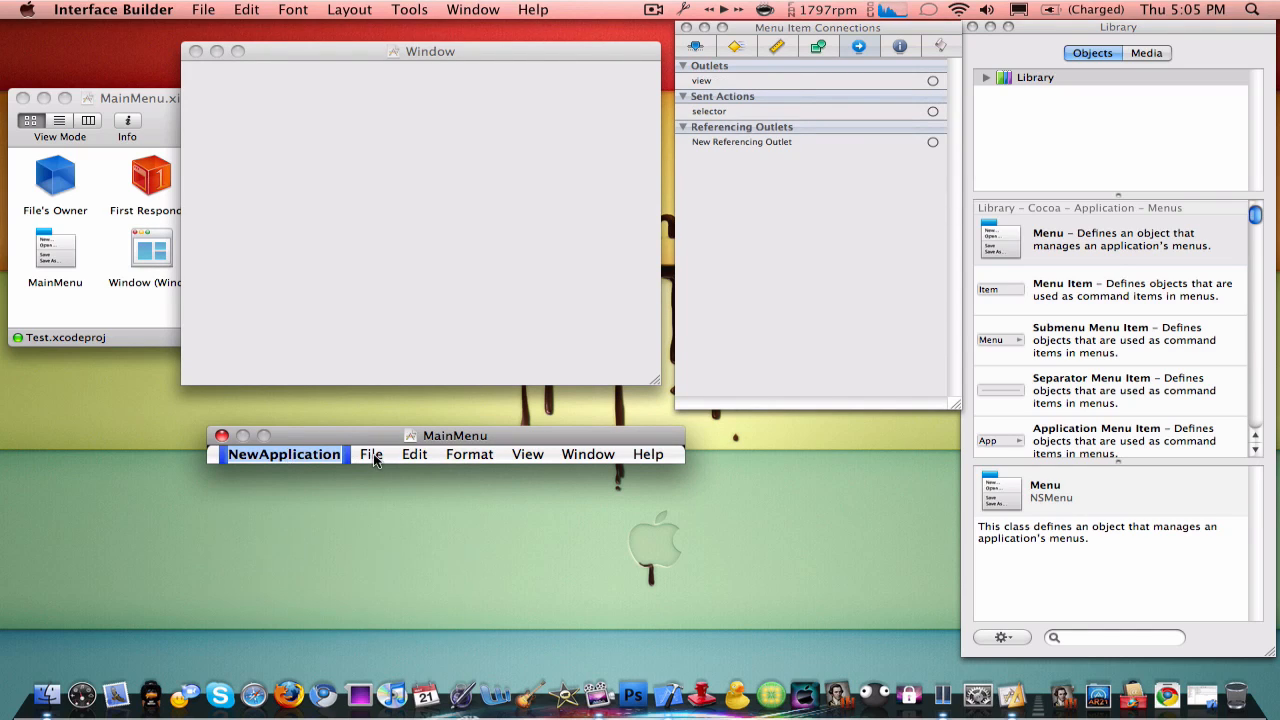
text(Test App)
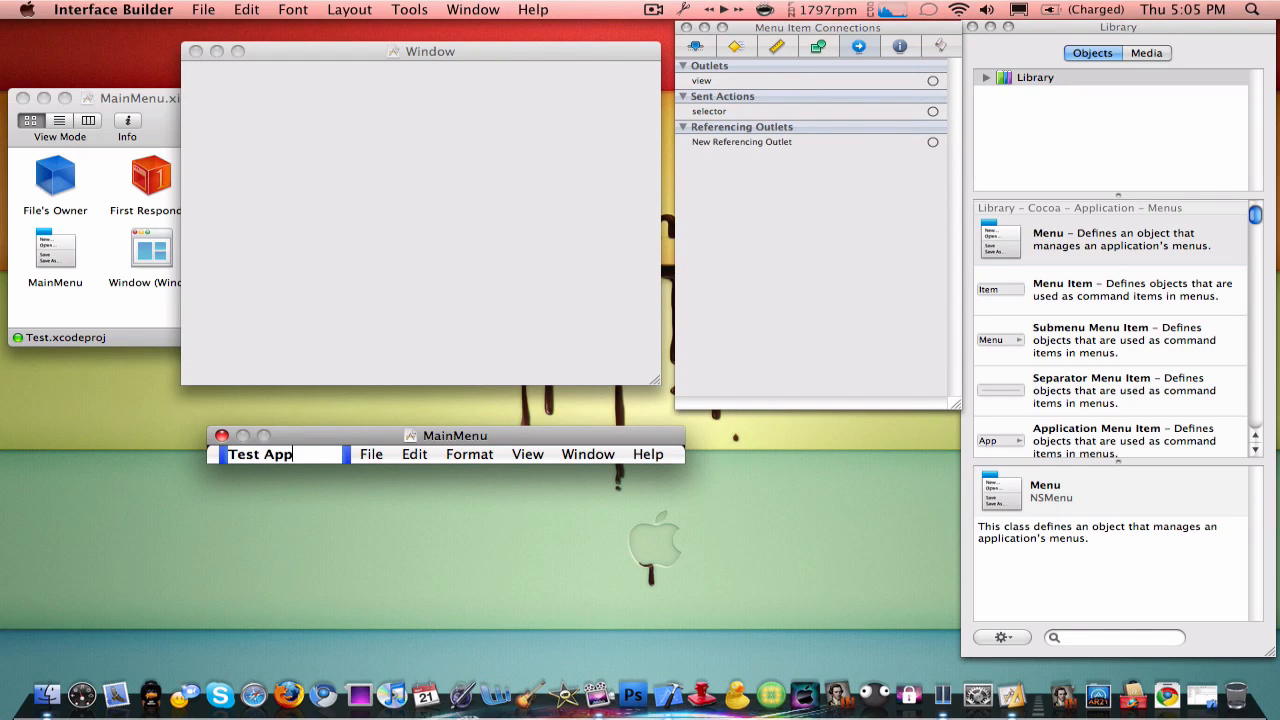
text(lication)
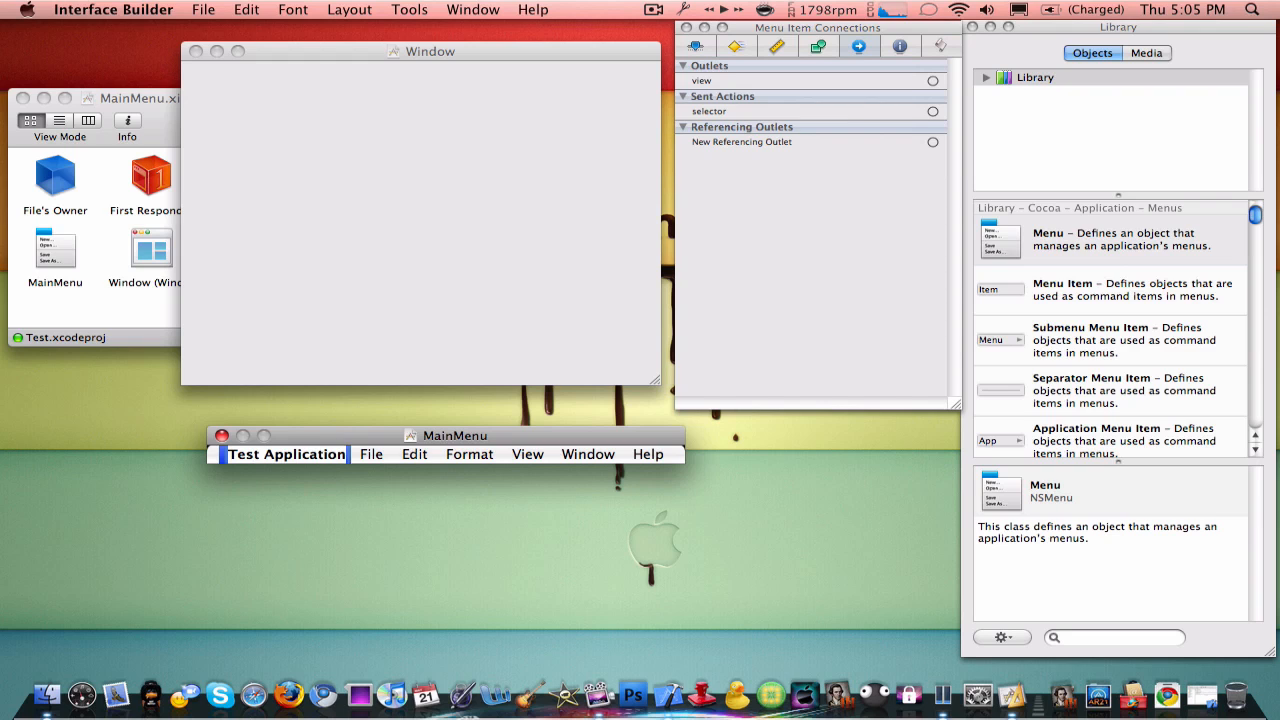
click(376, 454)
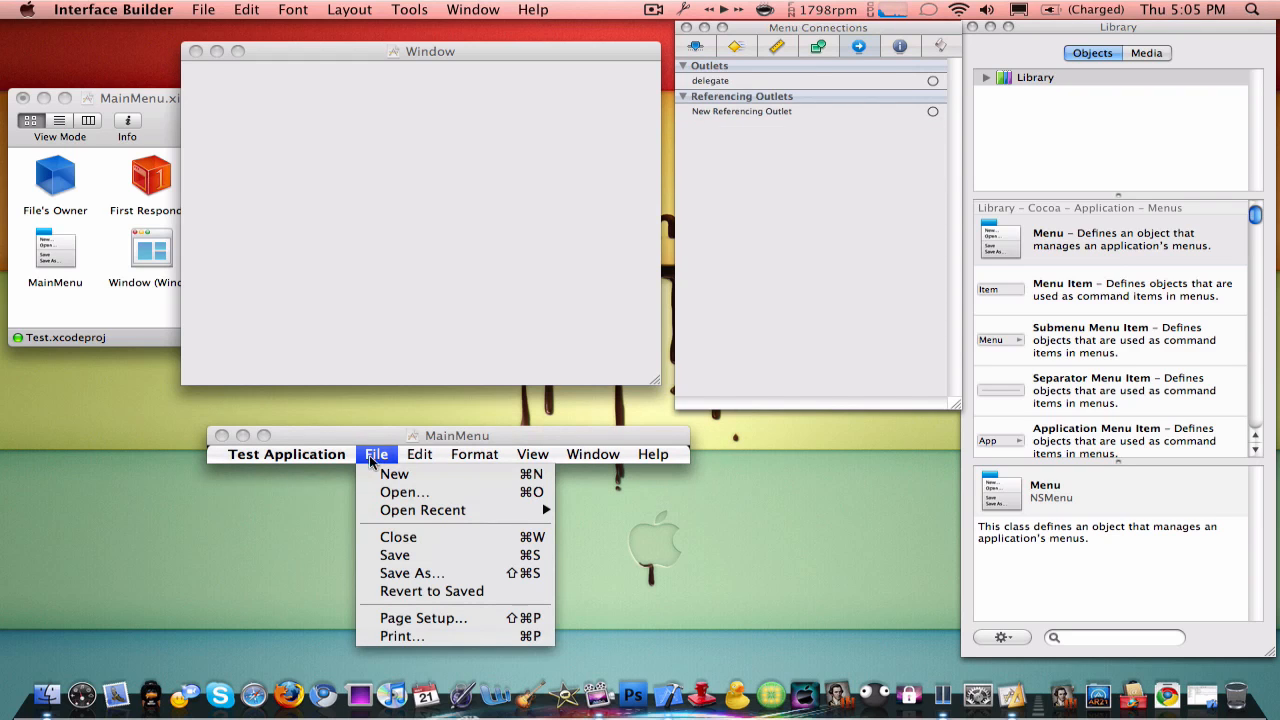
mouse_move(422, 510)
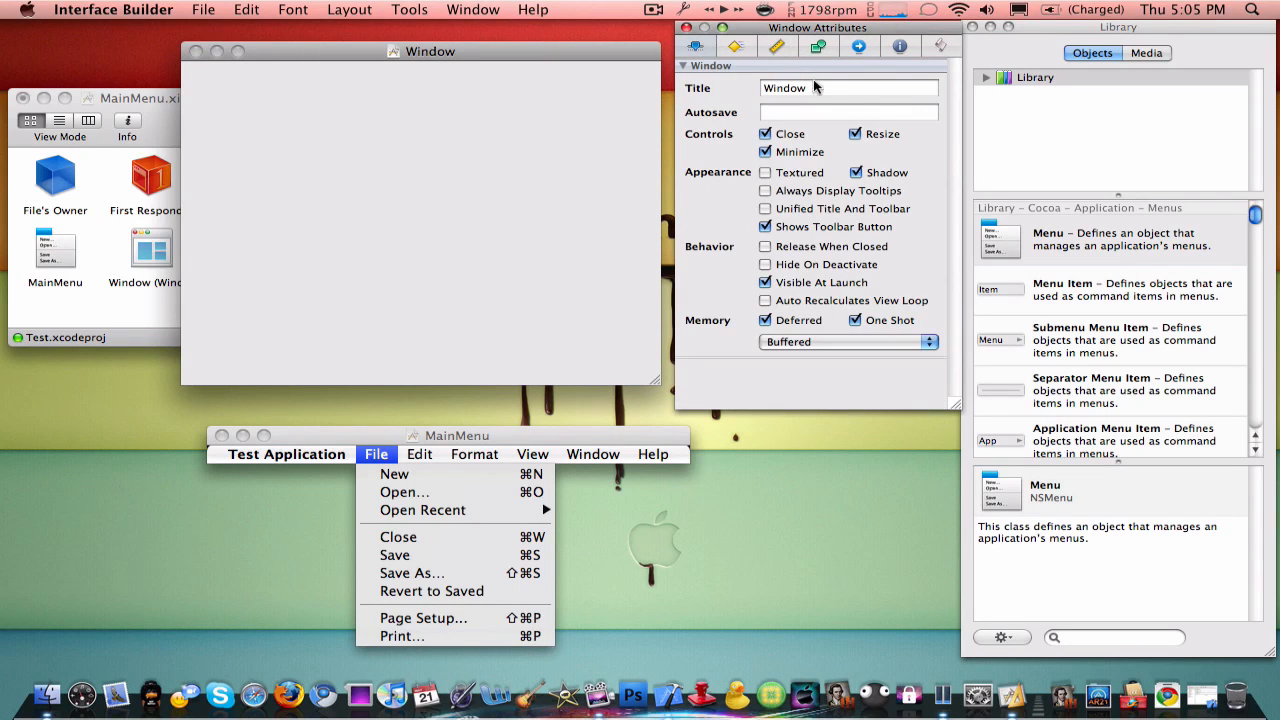
mouse_move(1036, 618)
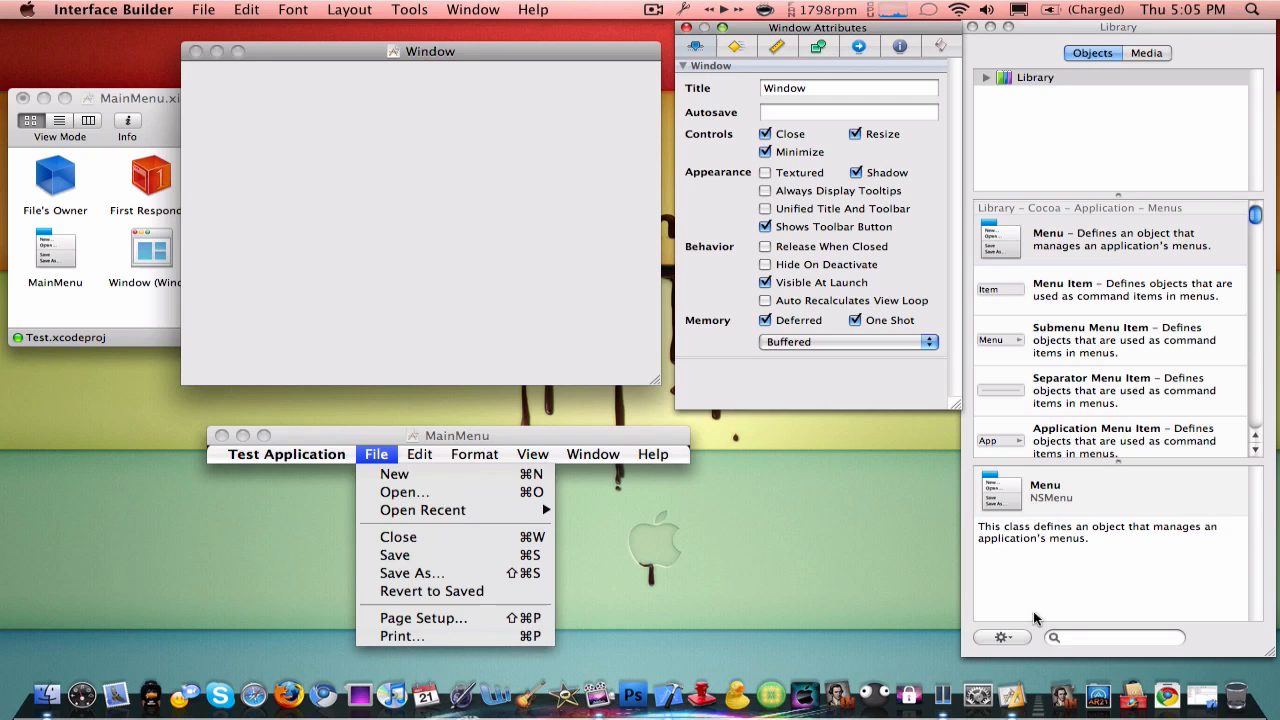
Step: Find Custom View in the Library, place it in the window and stretch it to fill the content area
text(view)
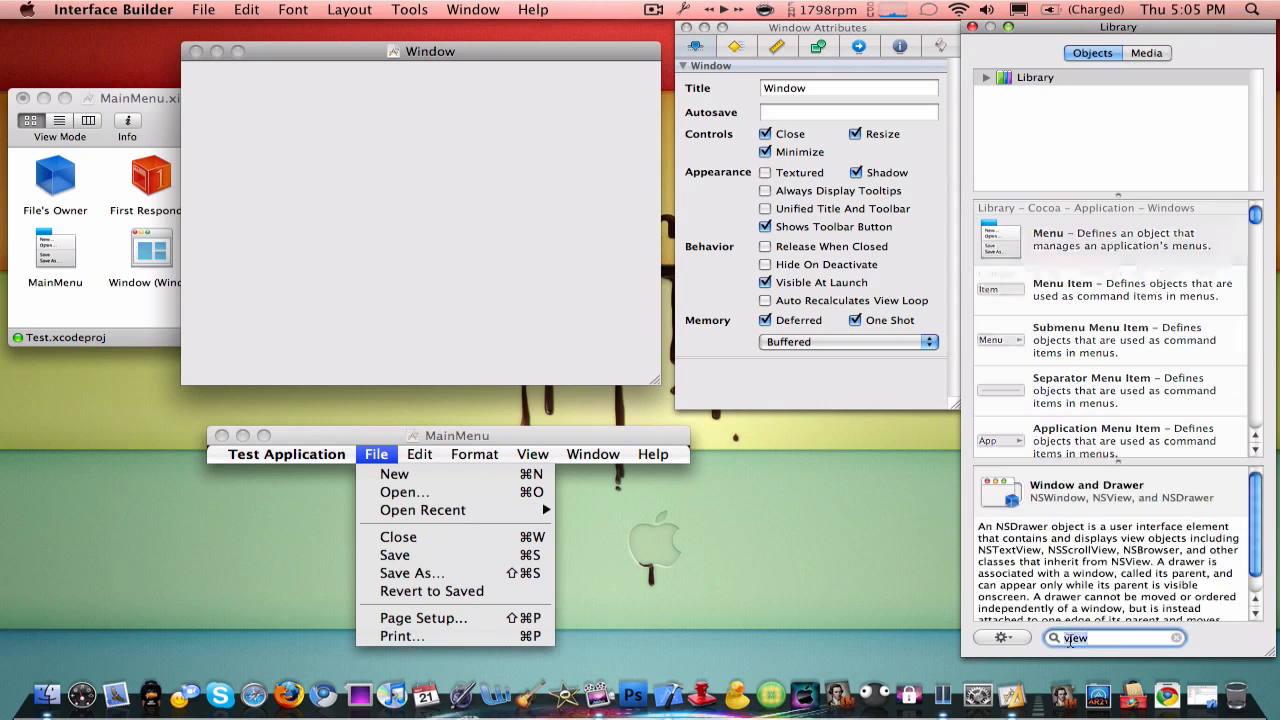
scroll(down, 3)
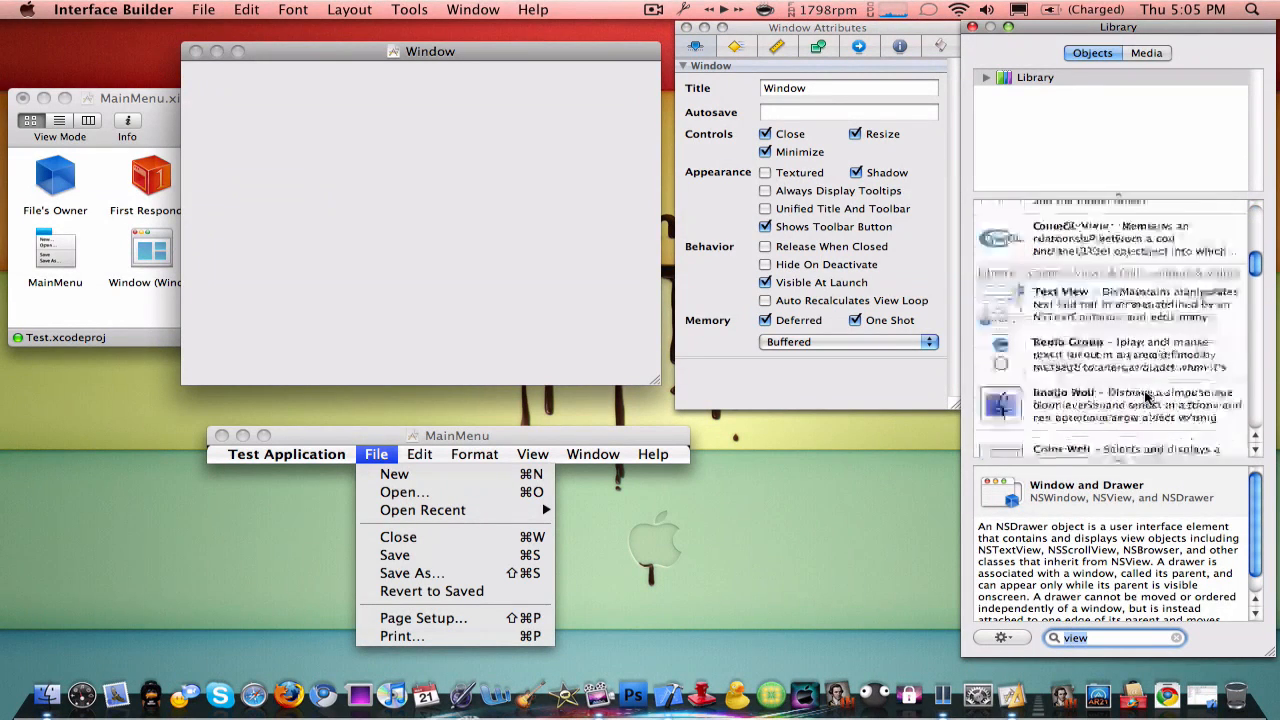
scroll(down, 3)
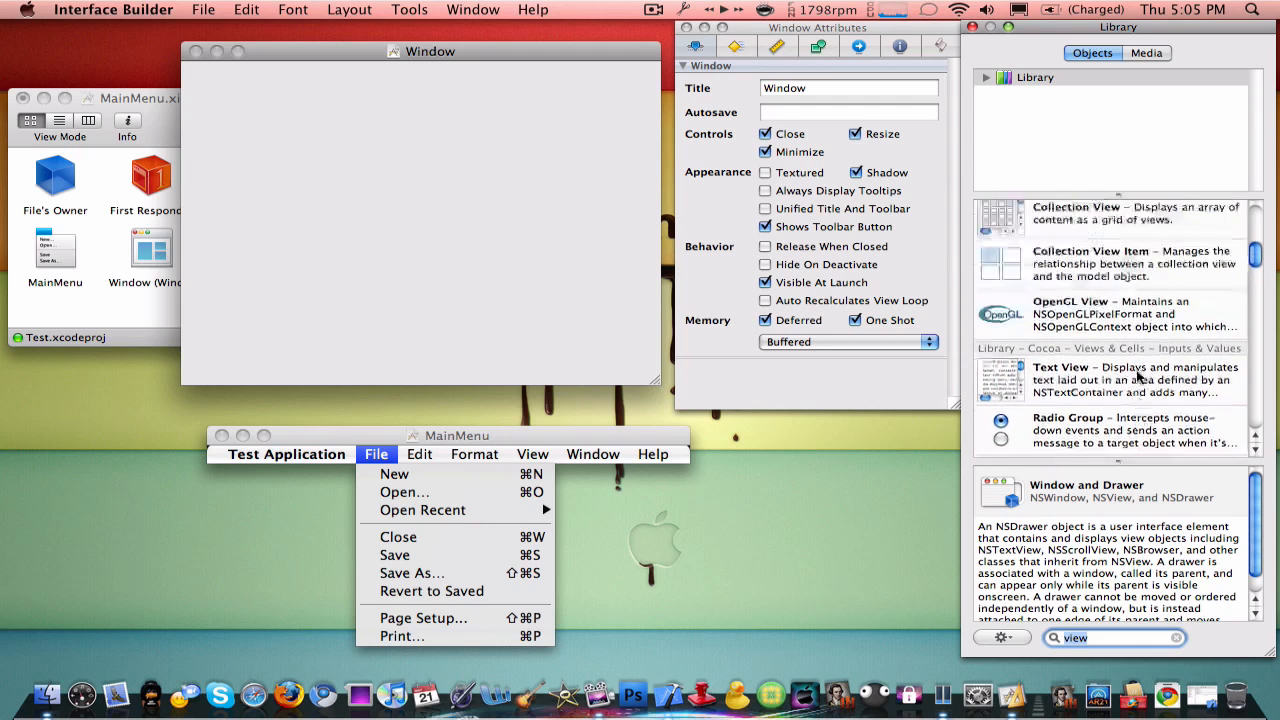
scroll(down, 3)
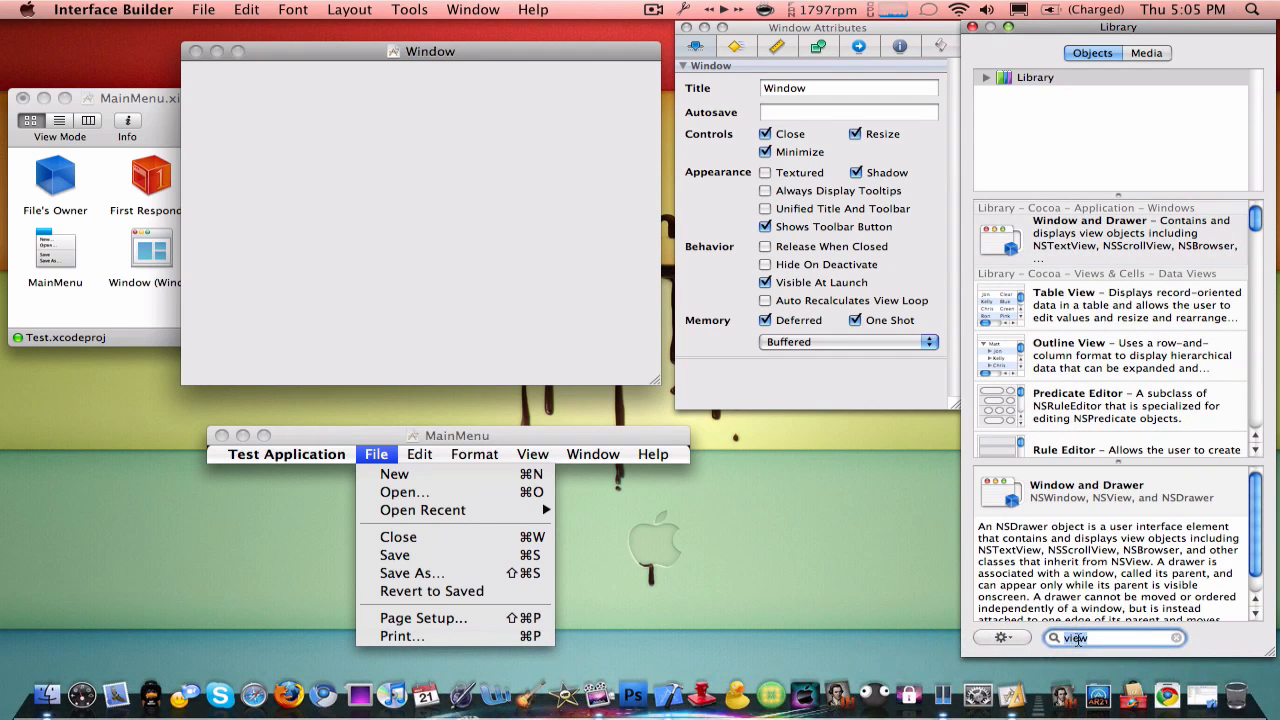
text(custom)
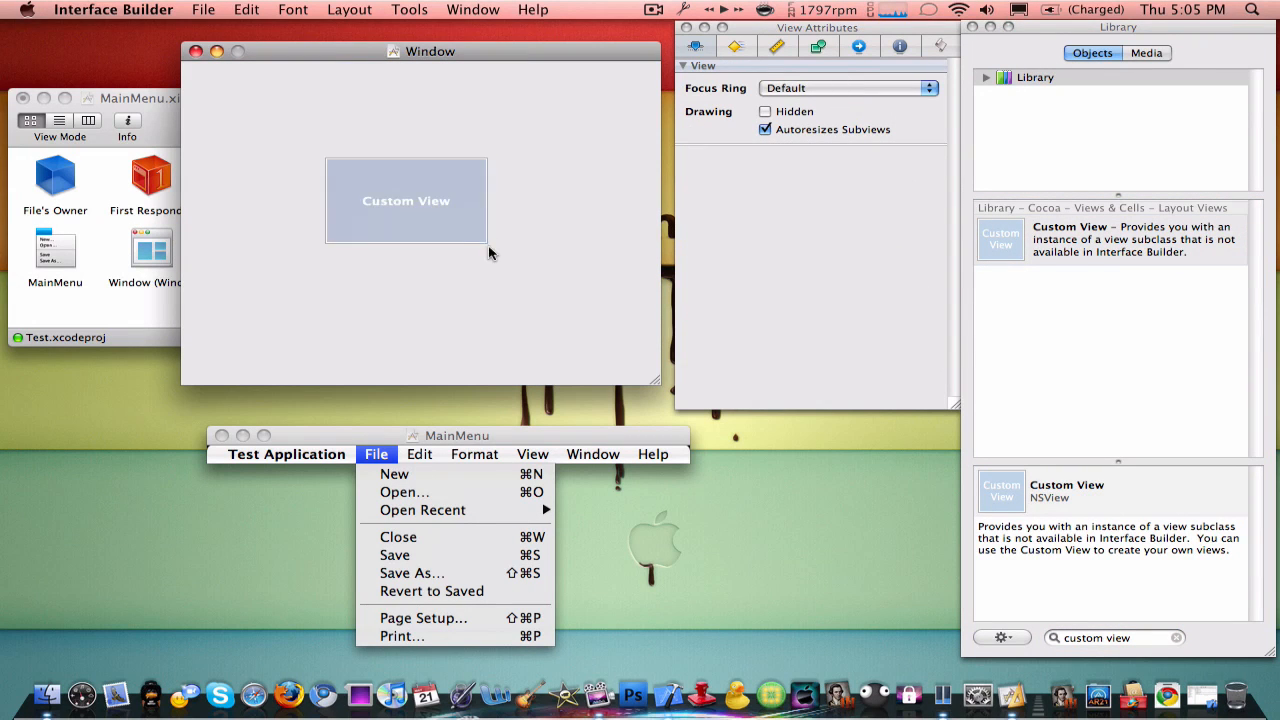
drag(488, 250, 660, 376)
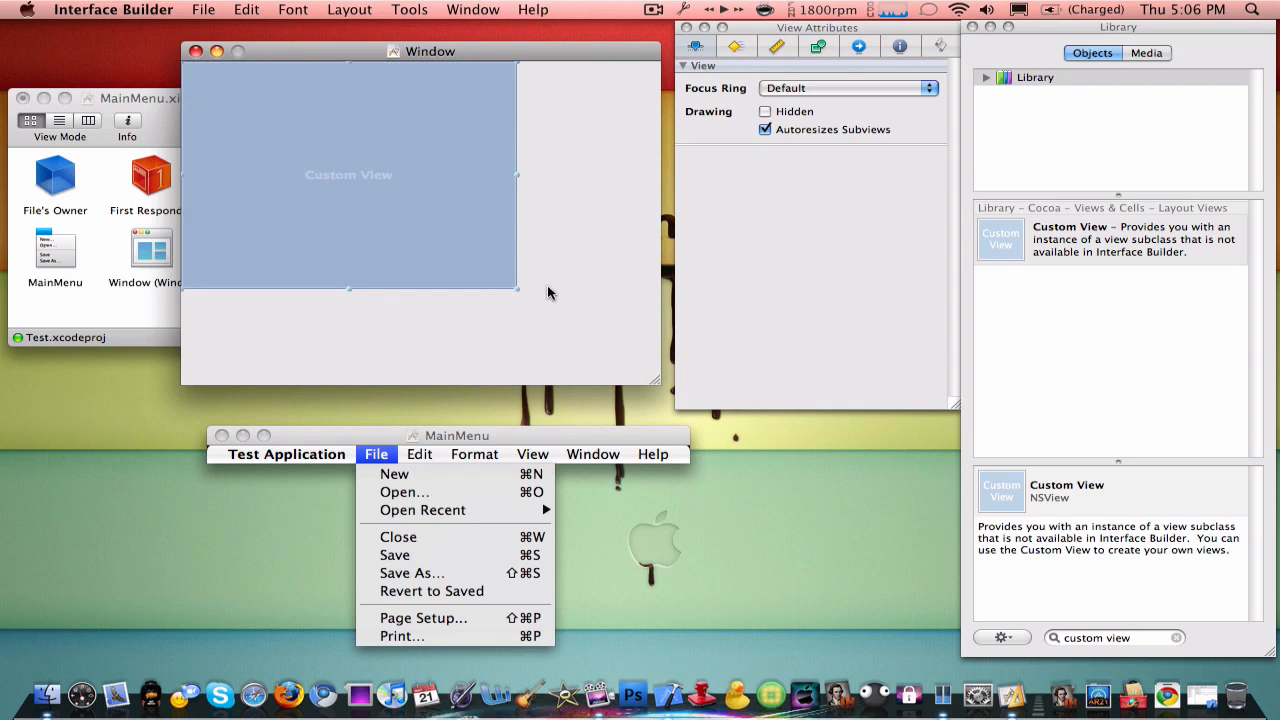
drag(516, 290, 648, 378)
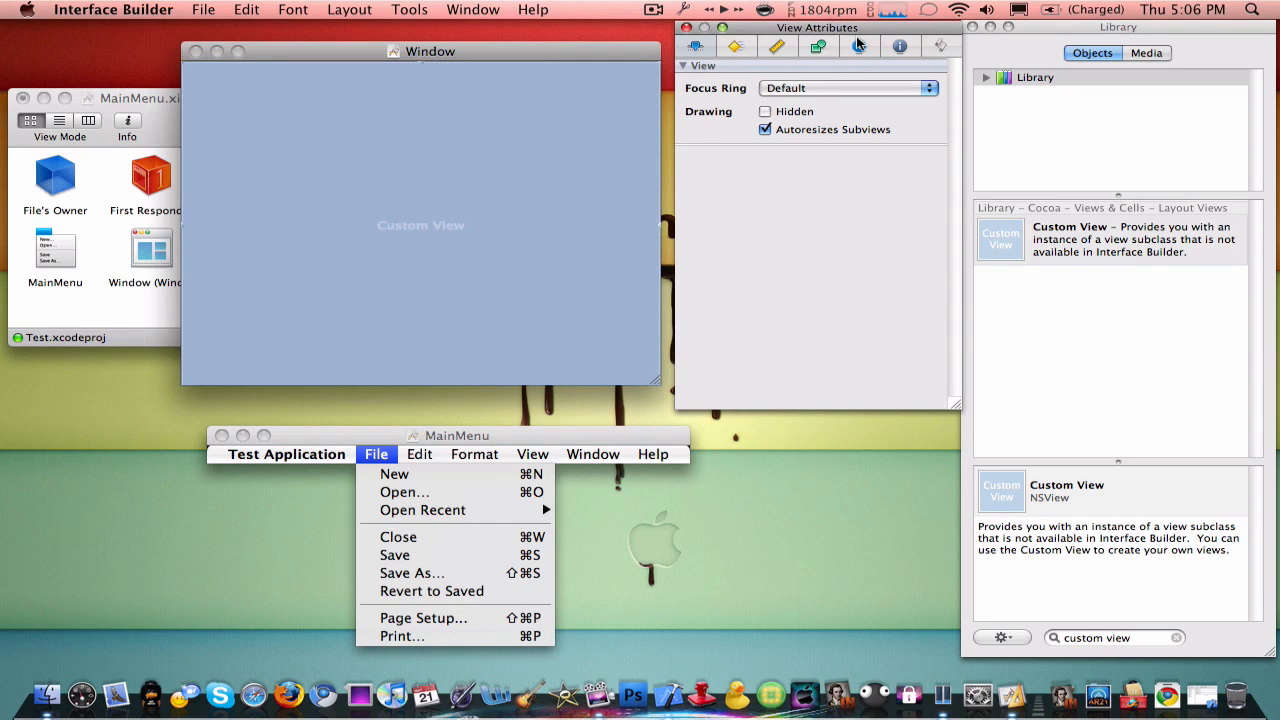
Step: Add a Press Me! push button with a check box above and below it from the Library
click(858, 46)
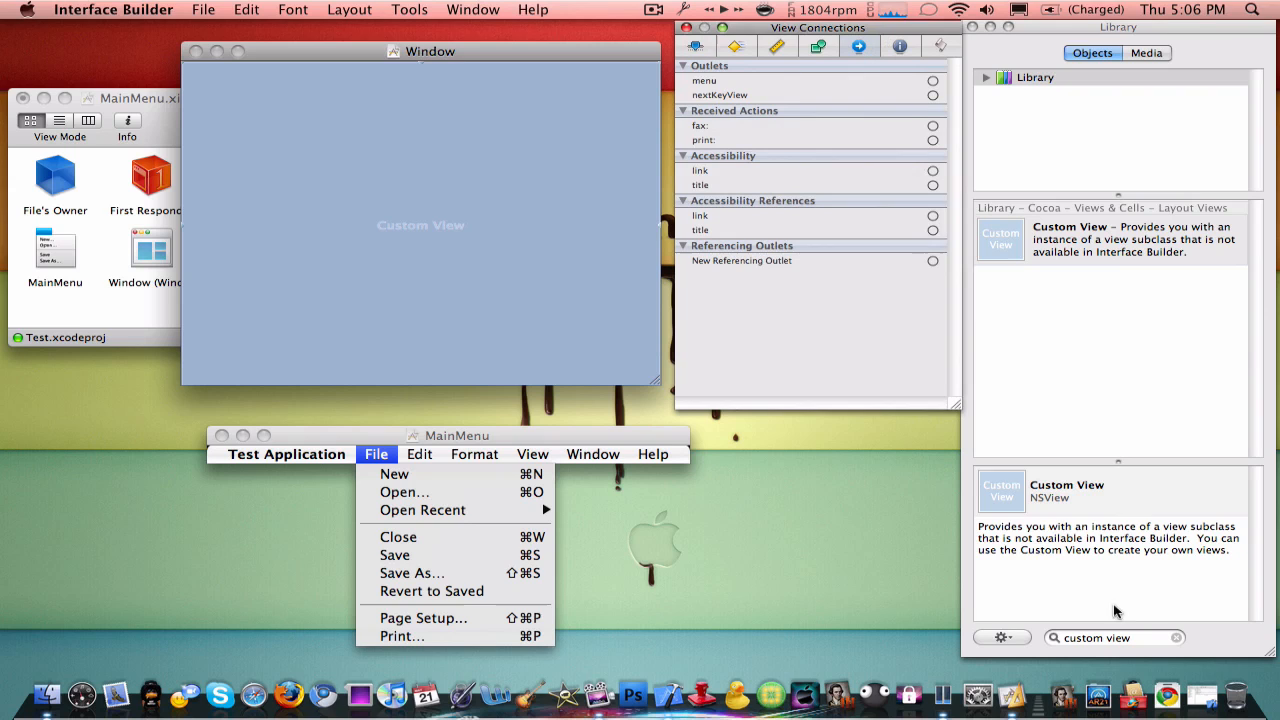
text(b)
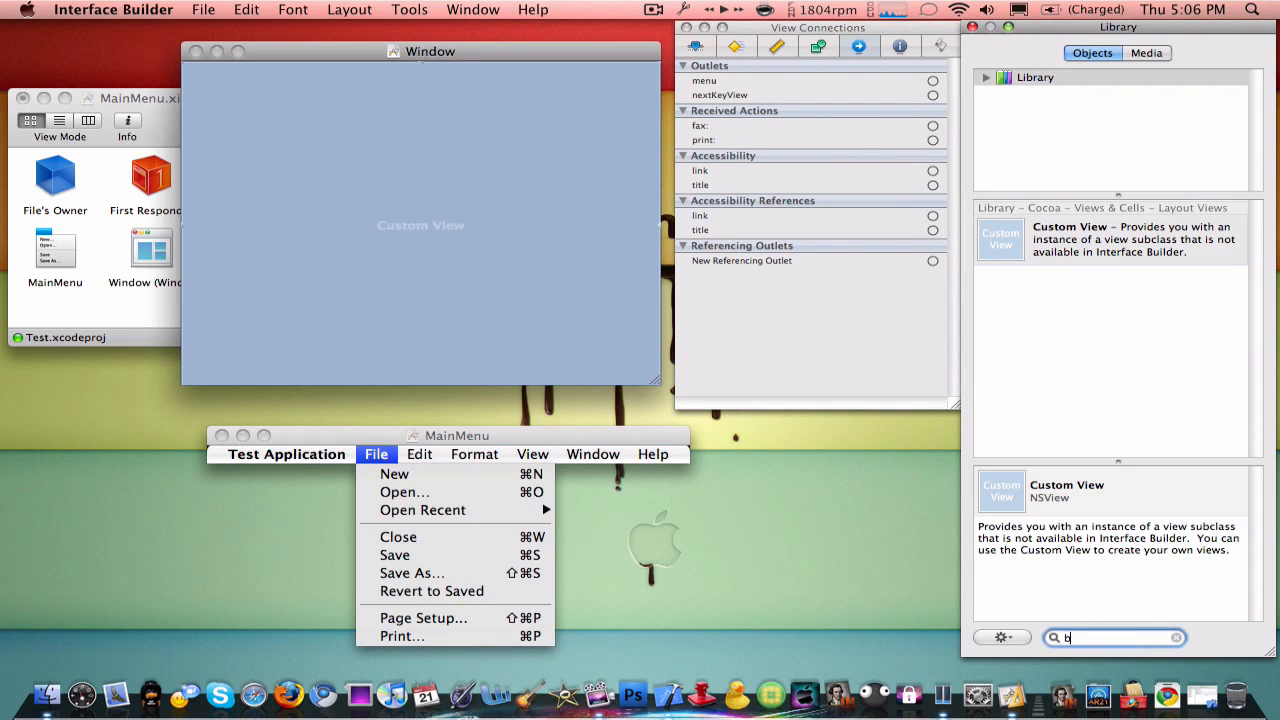
text(utton)
text(Press)
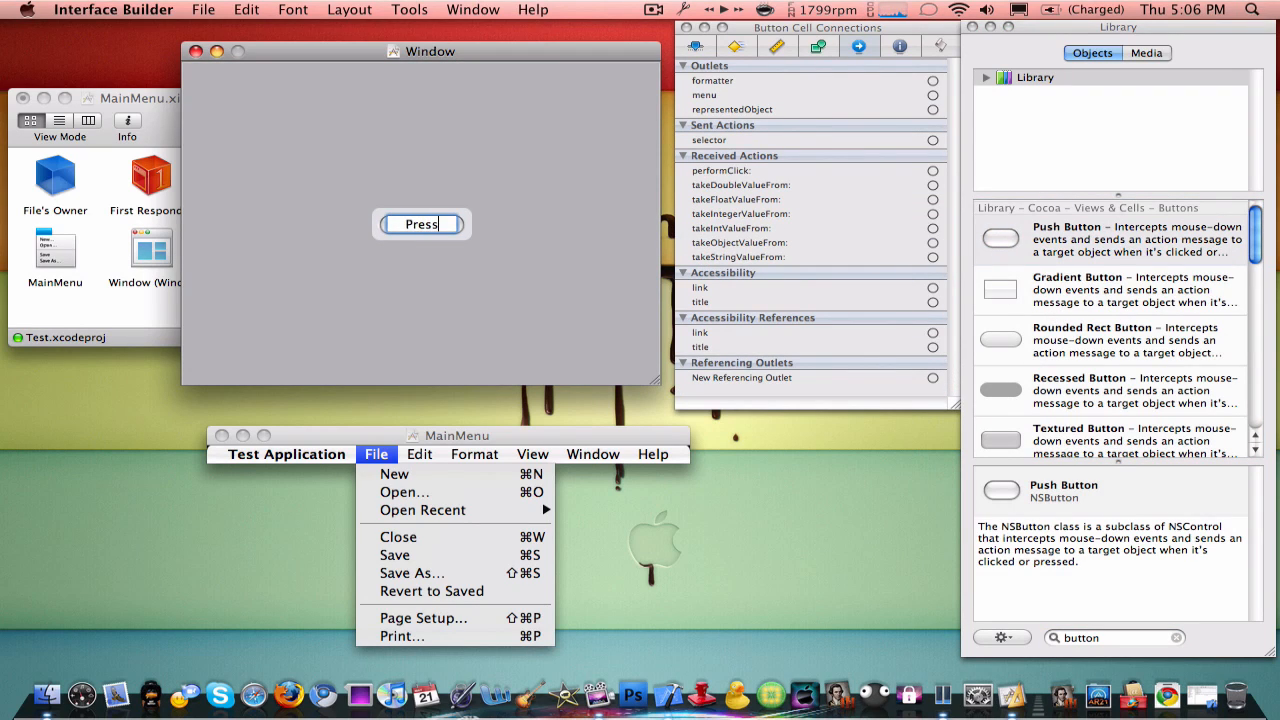
text(Me!)
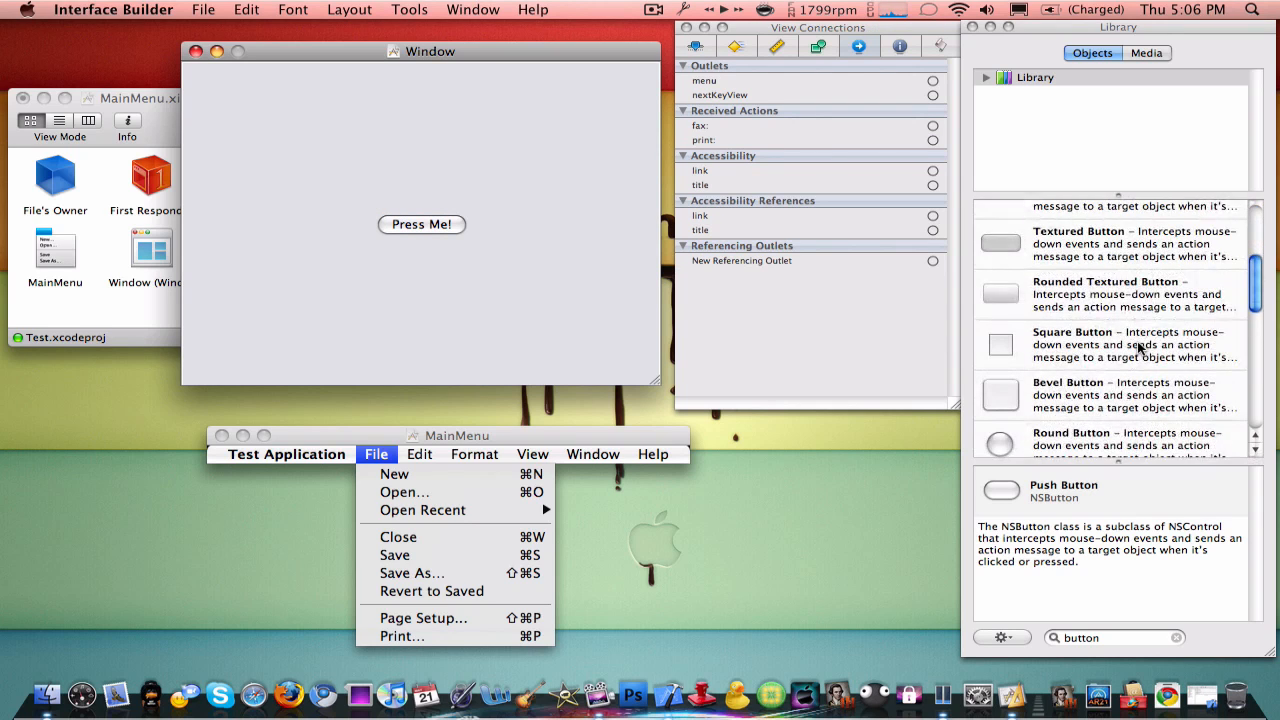
scroll(down, 3)
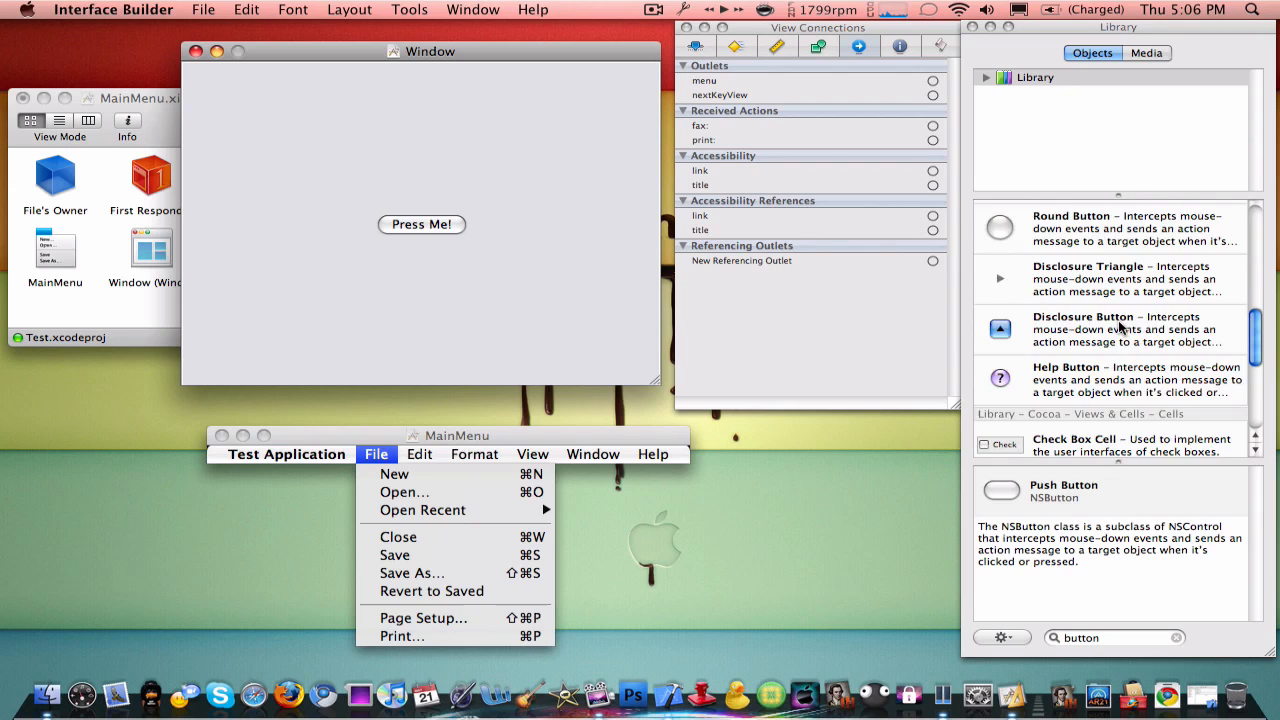
scroll(down, 3)
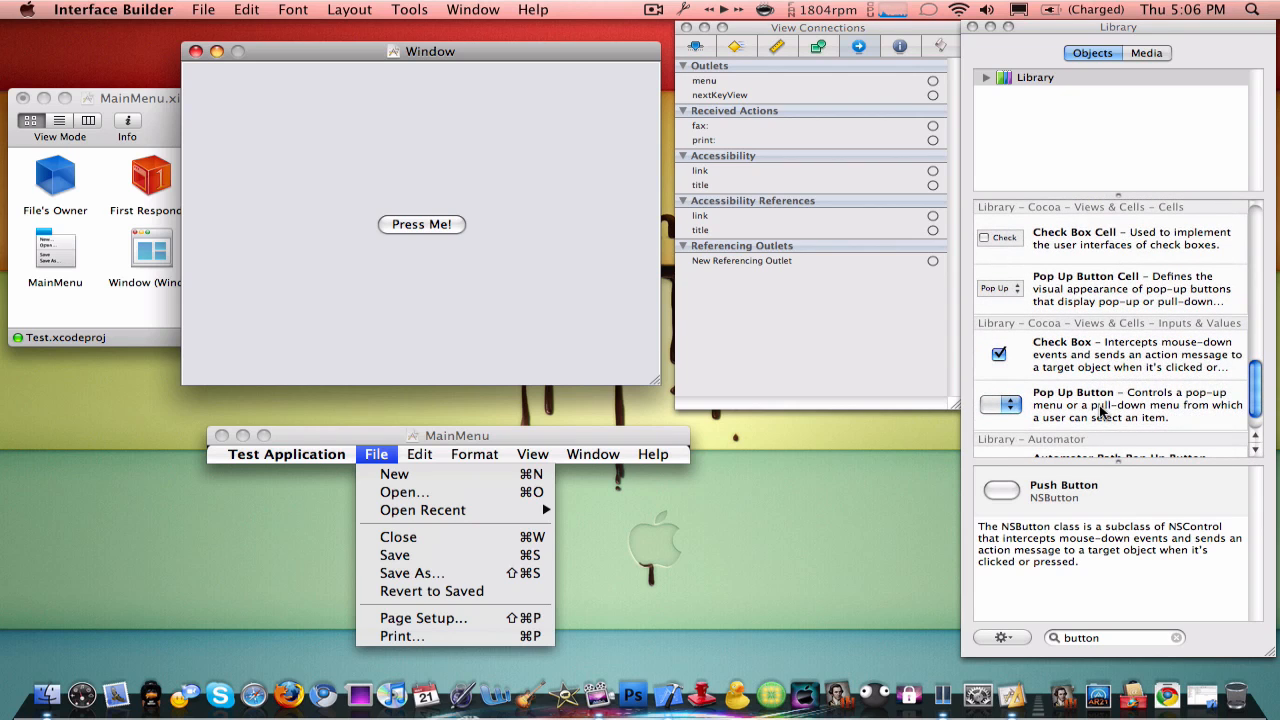
drag(1000, 354, 420, 196)
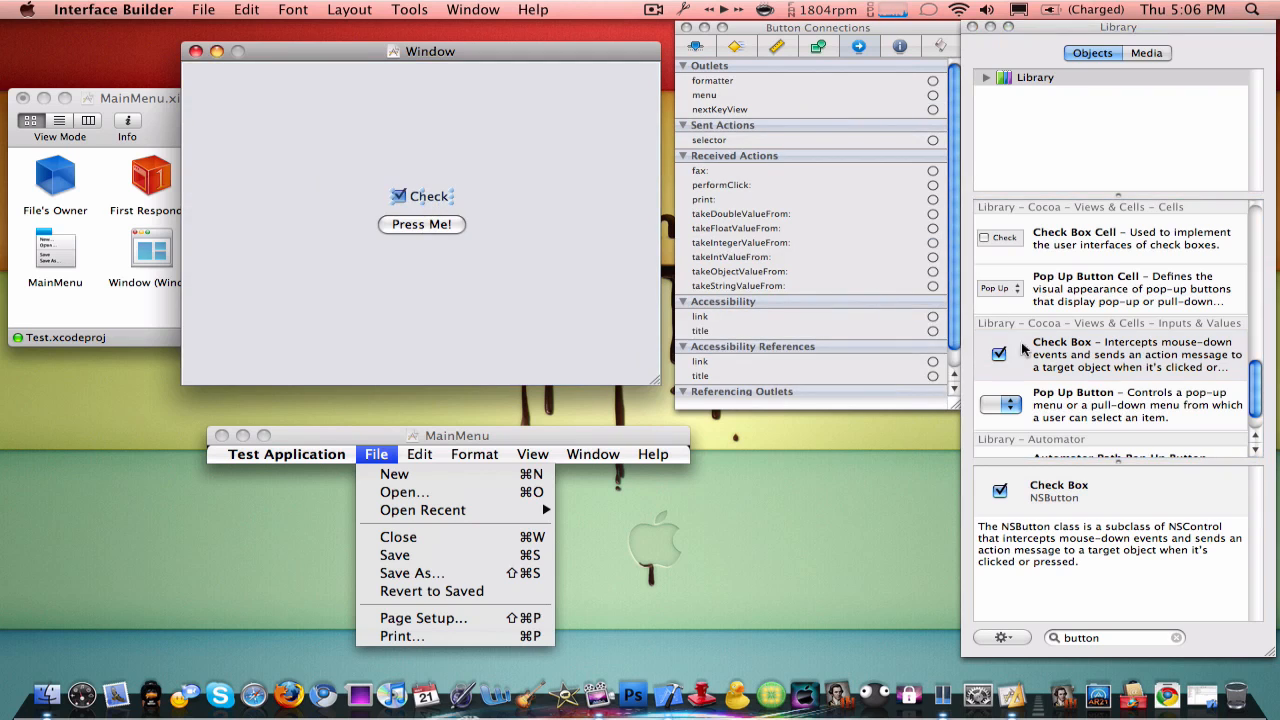
drag(1000, 352, 434, 260)
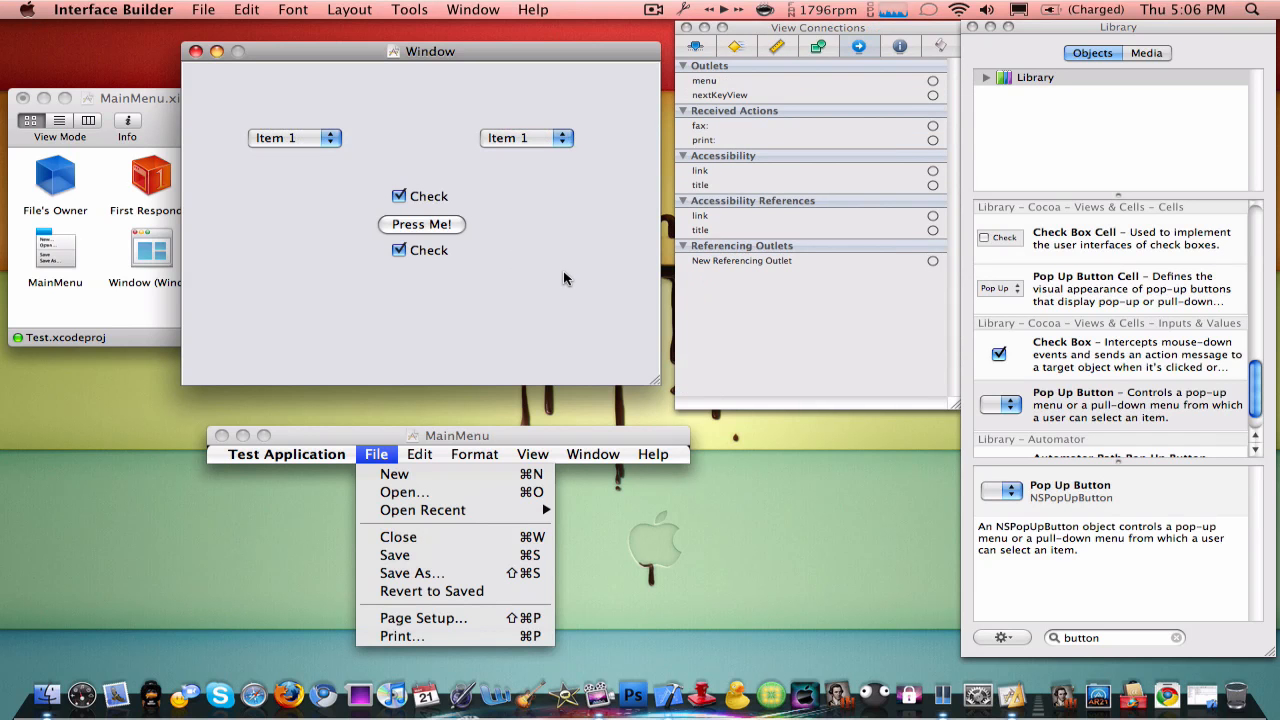
mouse_move(320, 138)
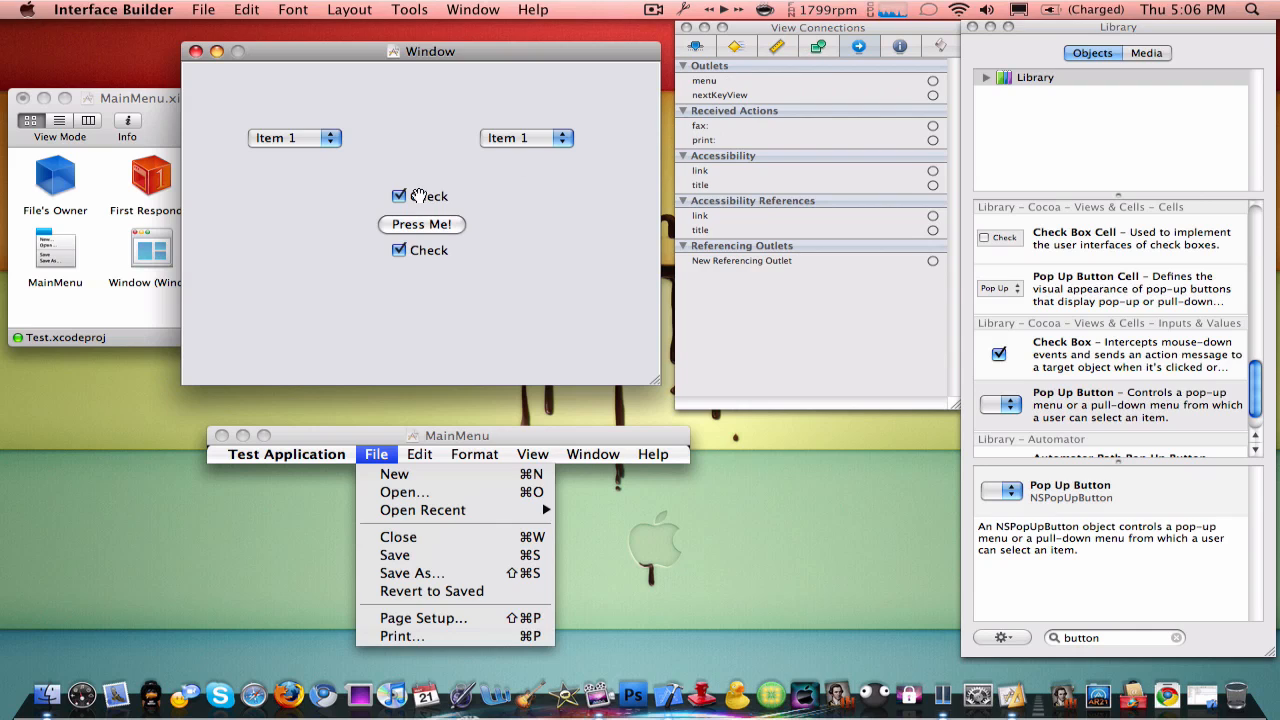
Step: Retitle the two check boxes to asdf and asdafdas
click(420, 196)
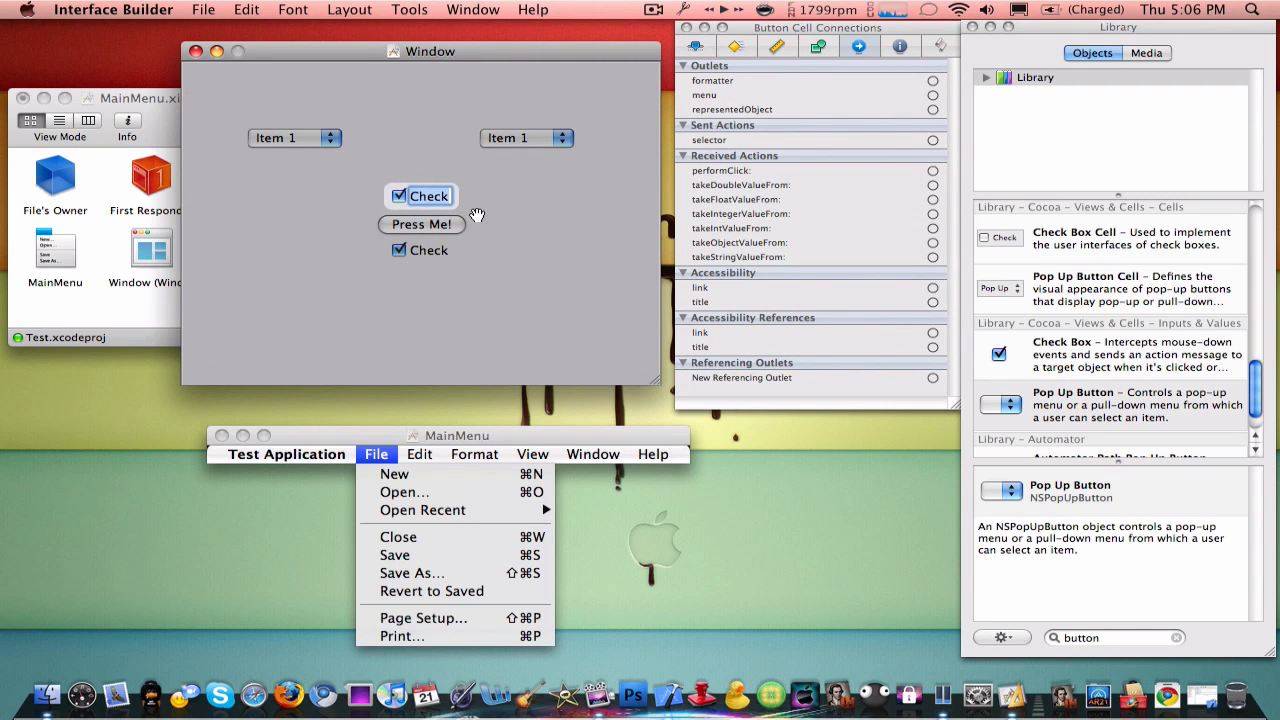
text(asdf)
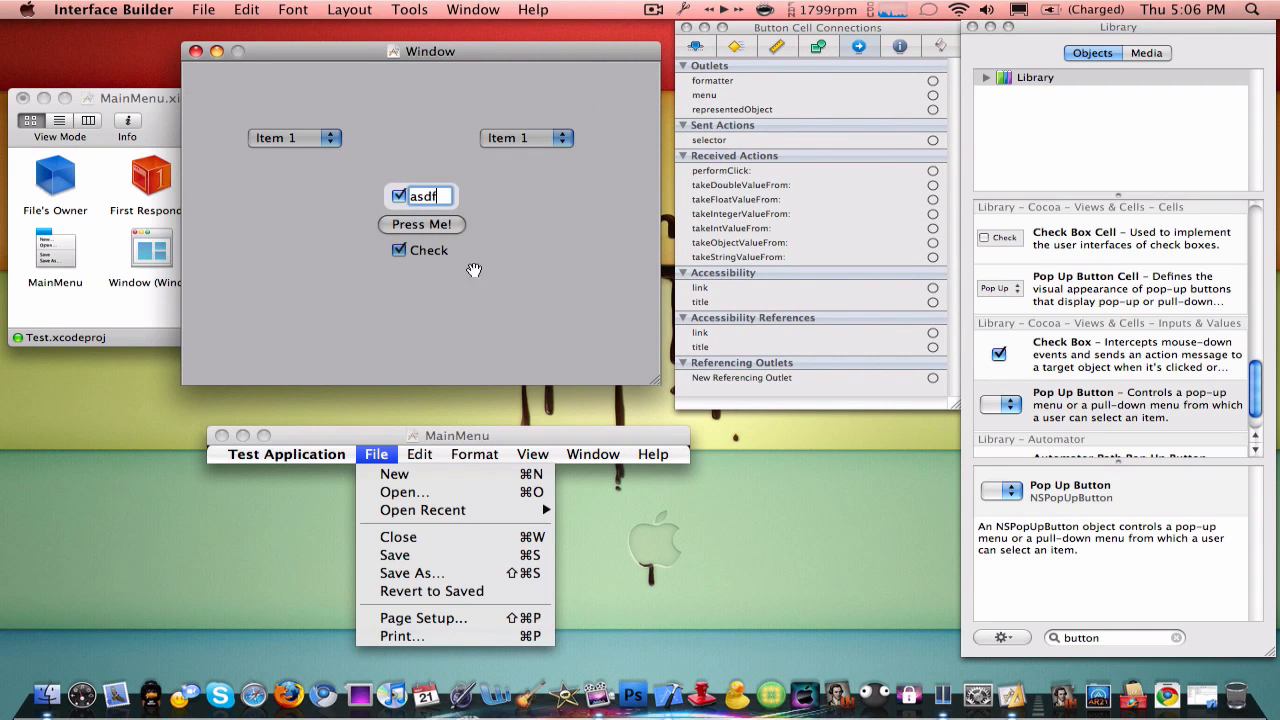
text(asdafdas)
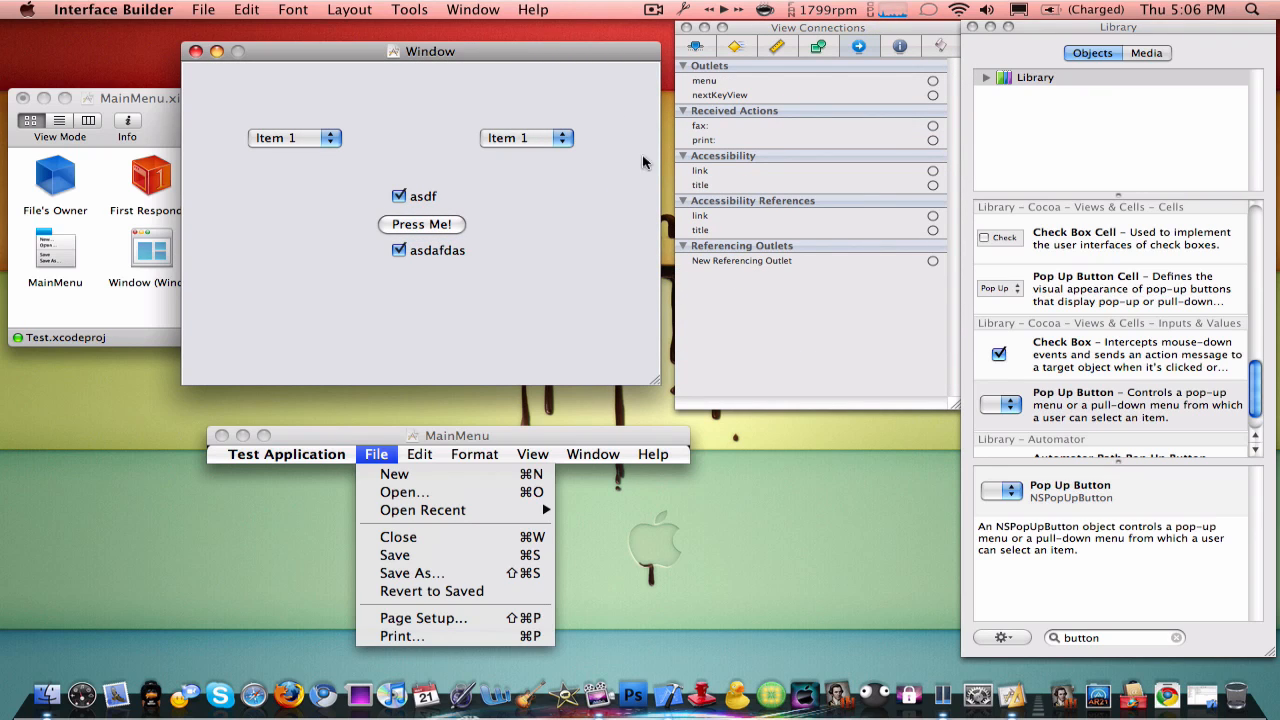
Step: Add myAction1/2 and myOutlet1/2 to the Press Me! button and wire them to the check boxes and pop-ups
click(858, 48)
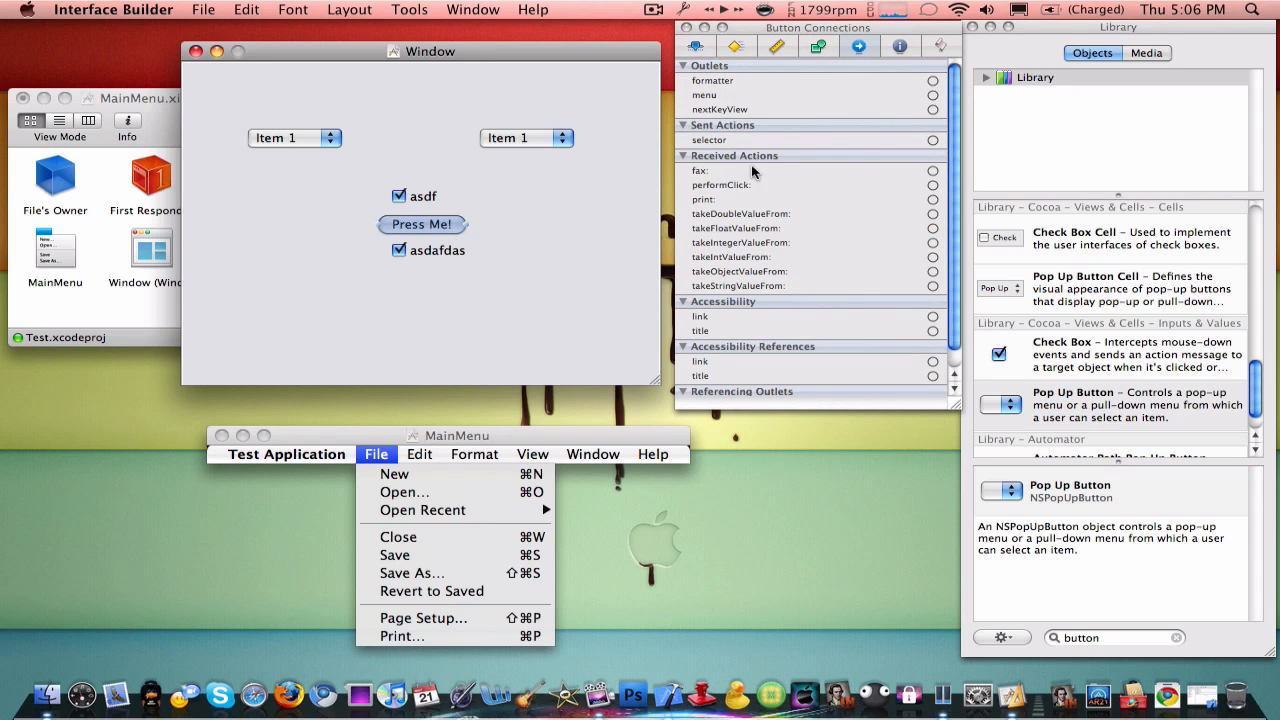
click(860, 46)
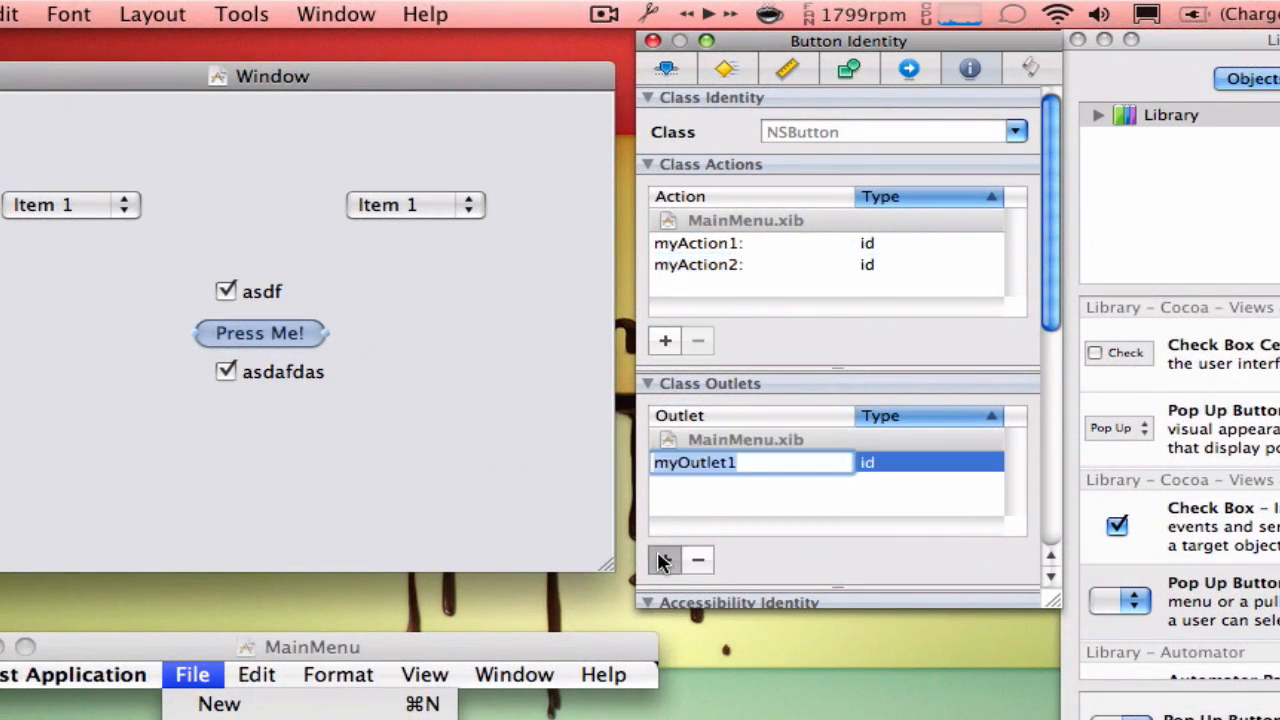
click(908, 68)
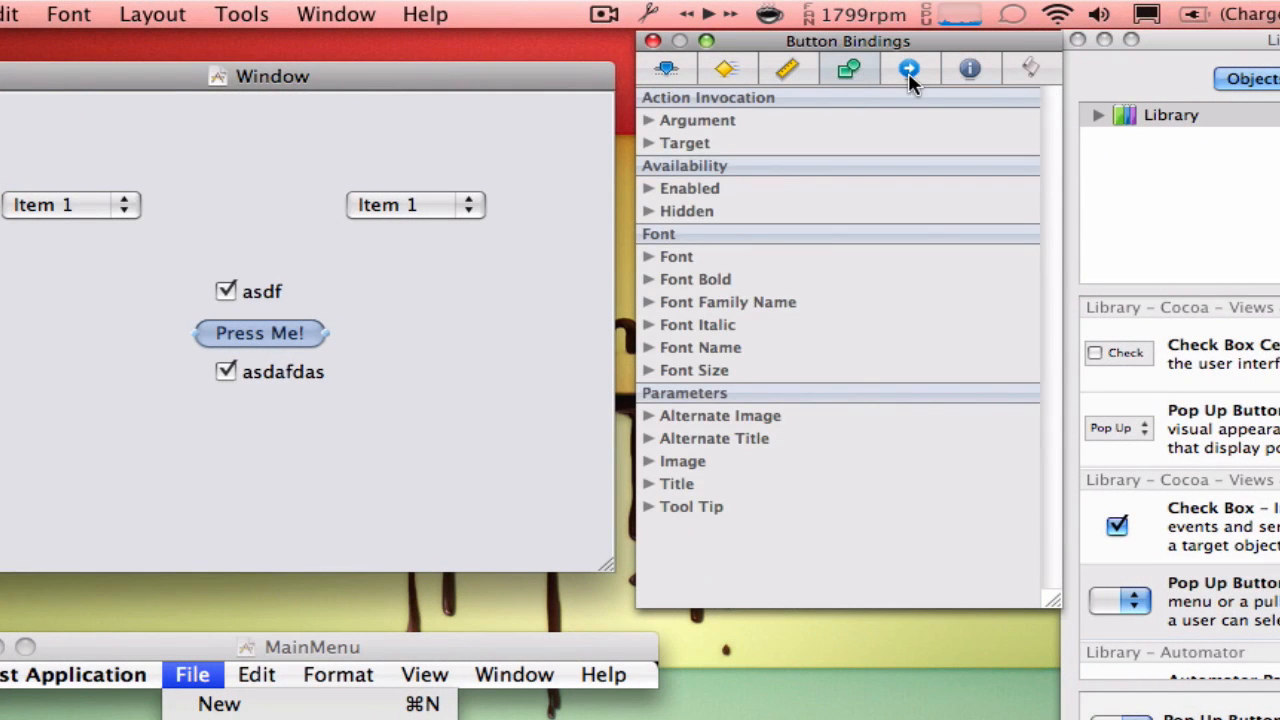
click(908, 68)
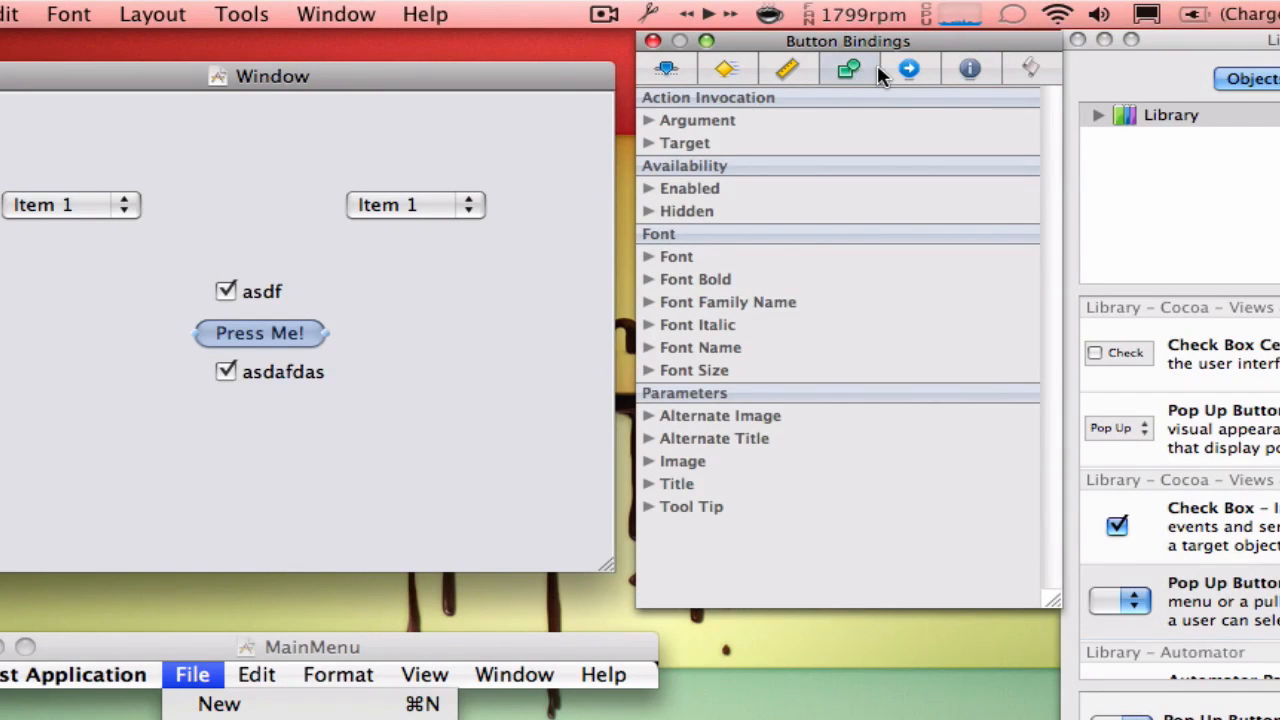
click(908, 68)
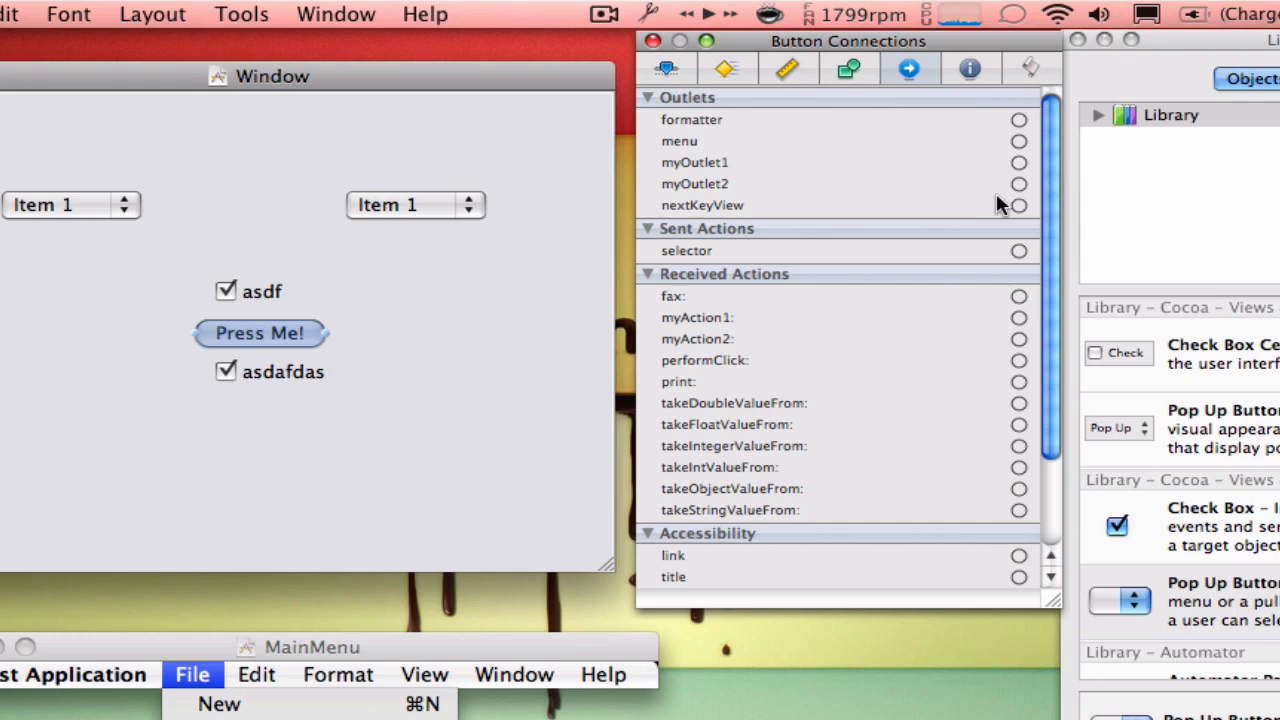
drag(1018, 162, 400, 204)
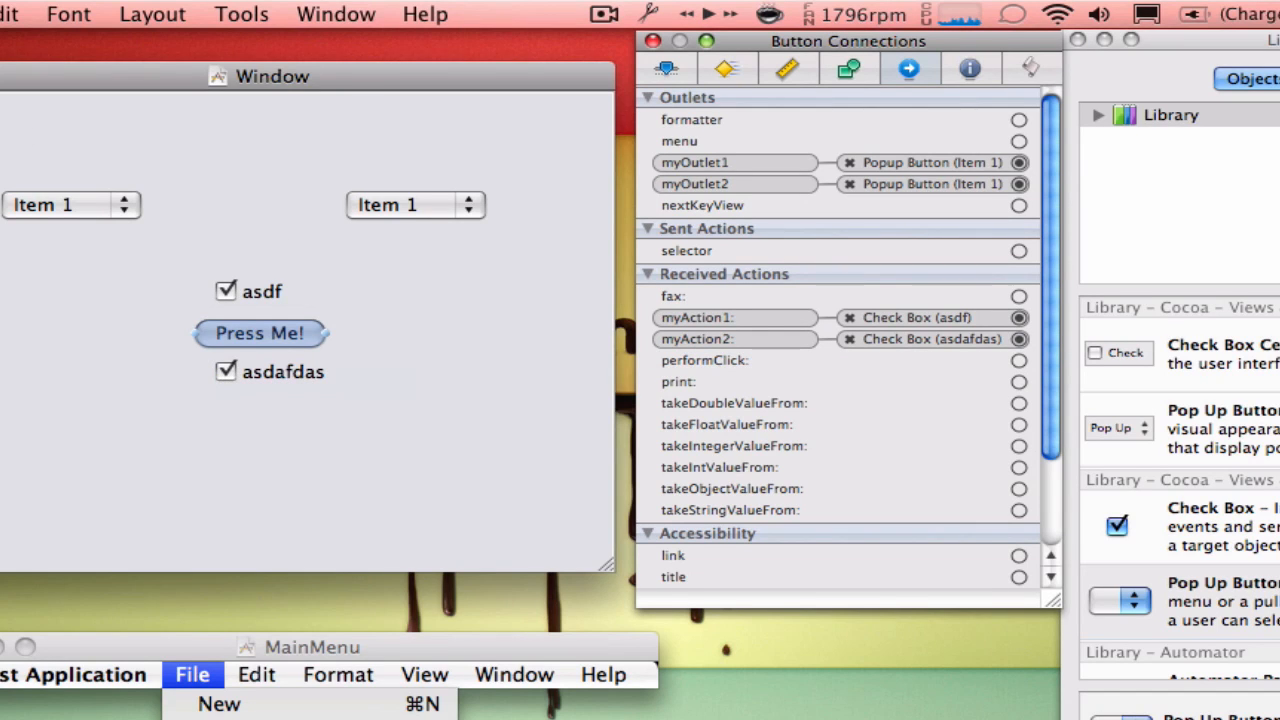
click(400, 12)
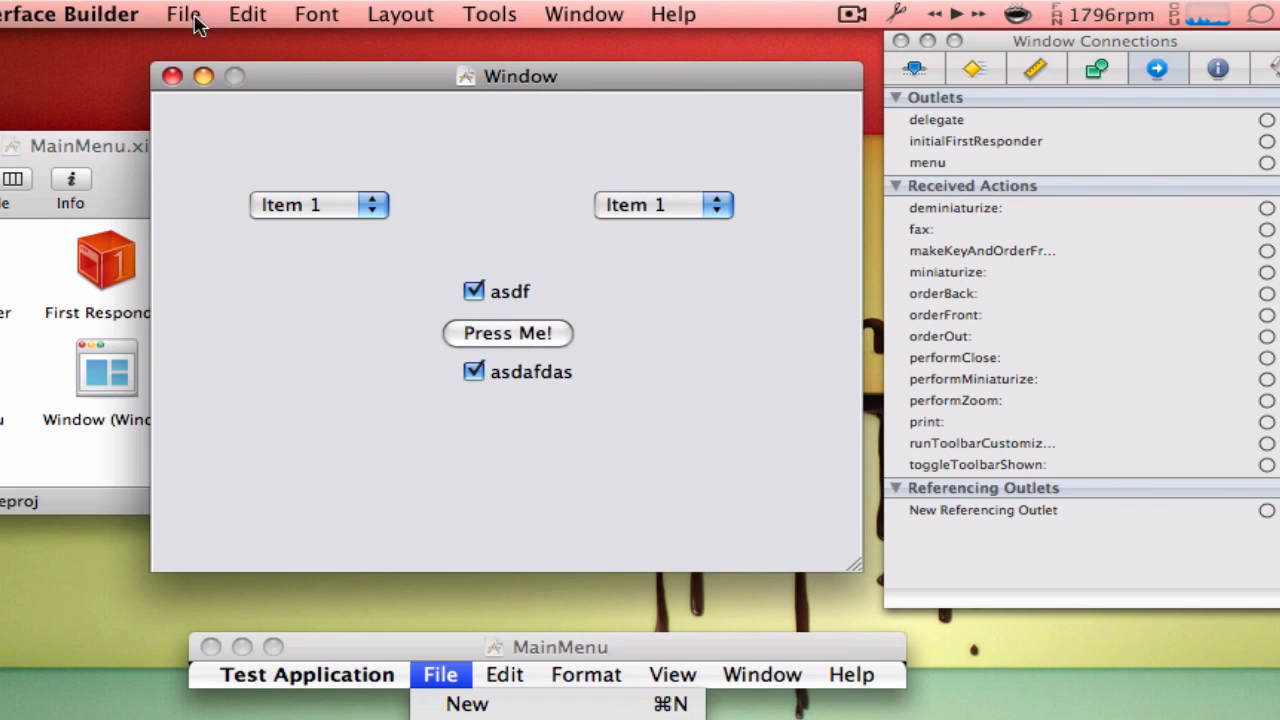
Step: Write out NSWindow.rb and add it to the Test project with the Test target ticked
click(184, 14)
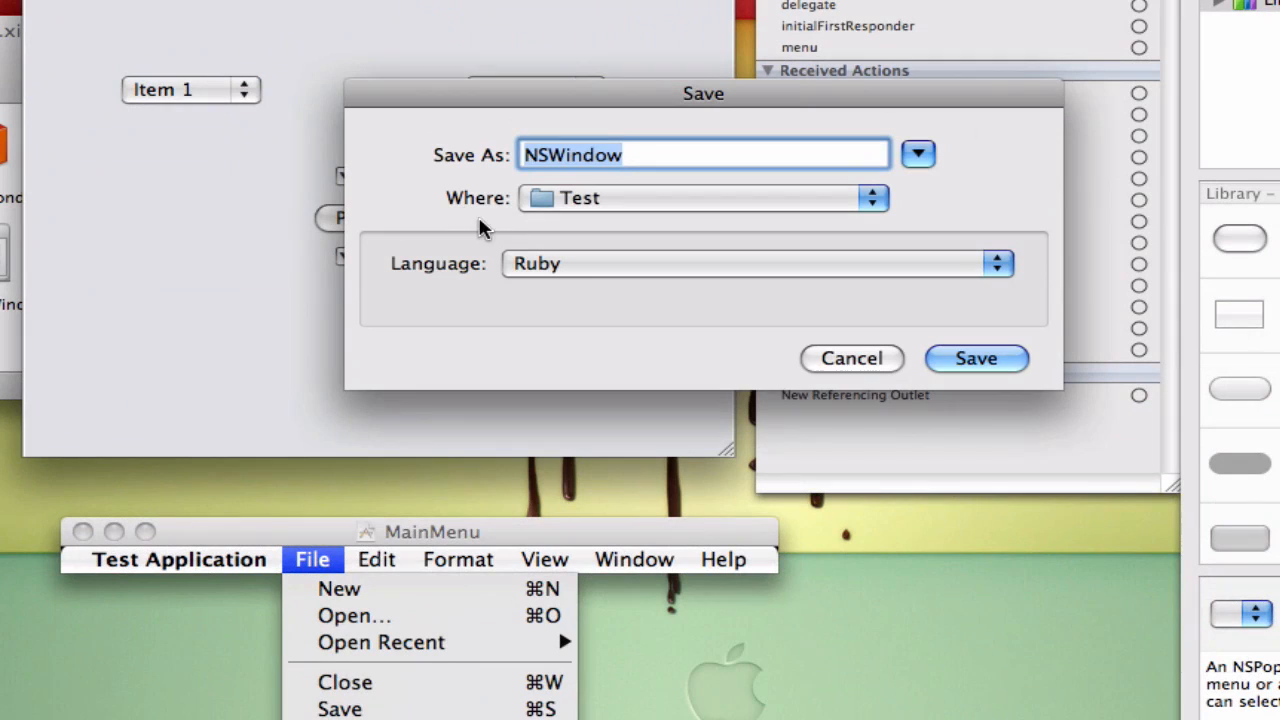
mouse_move(644, 256)
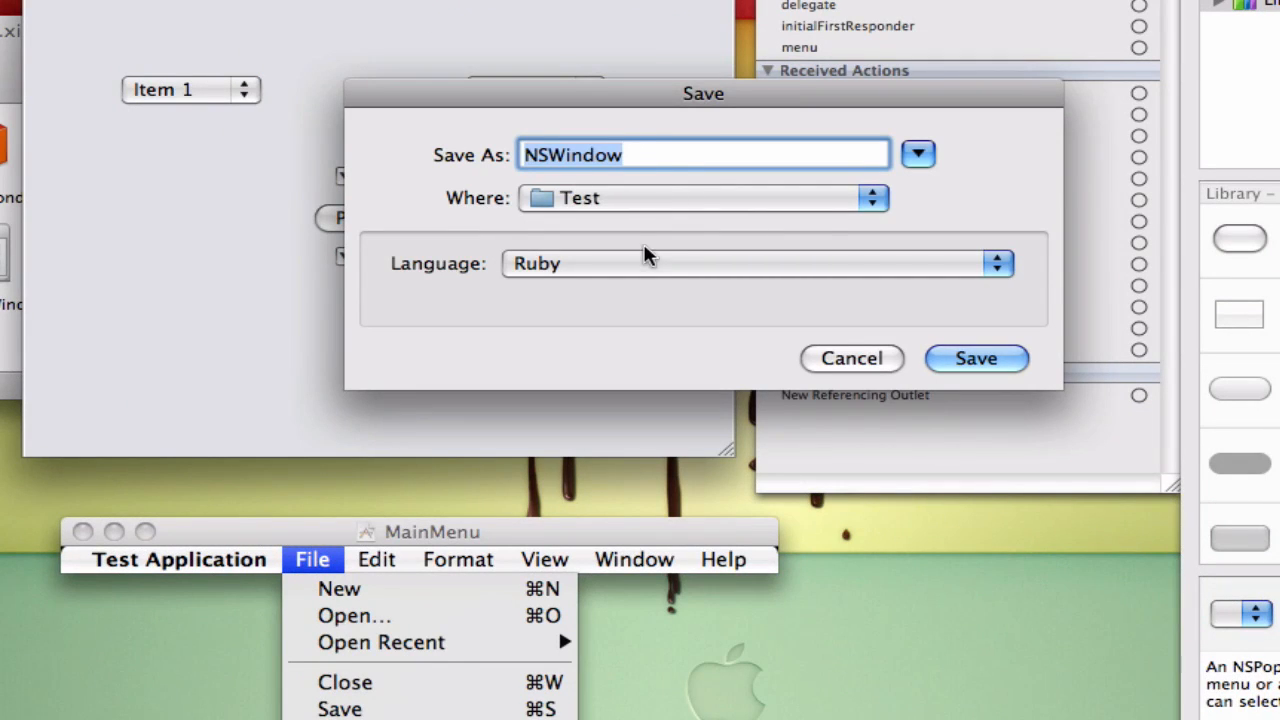
mouse_move(504, 148)
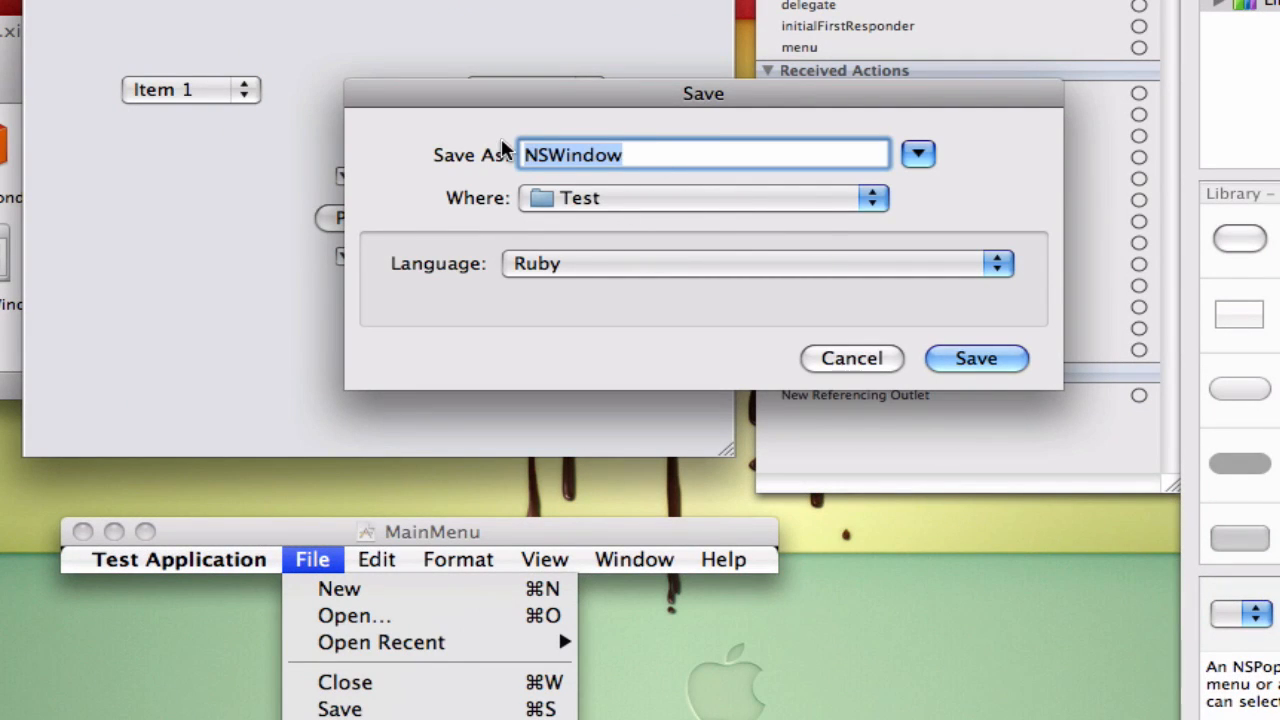
mouse_move(464, 204)
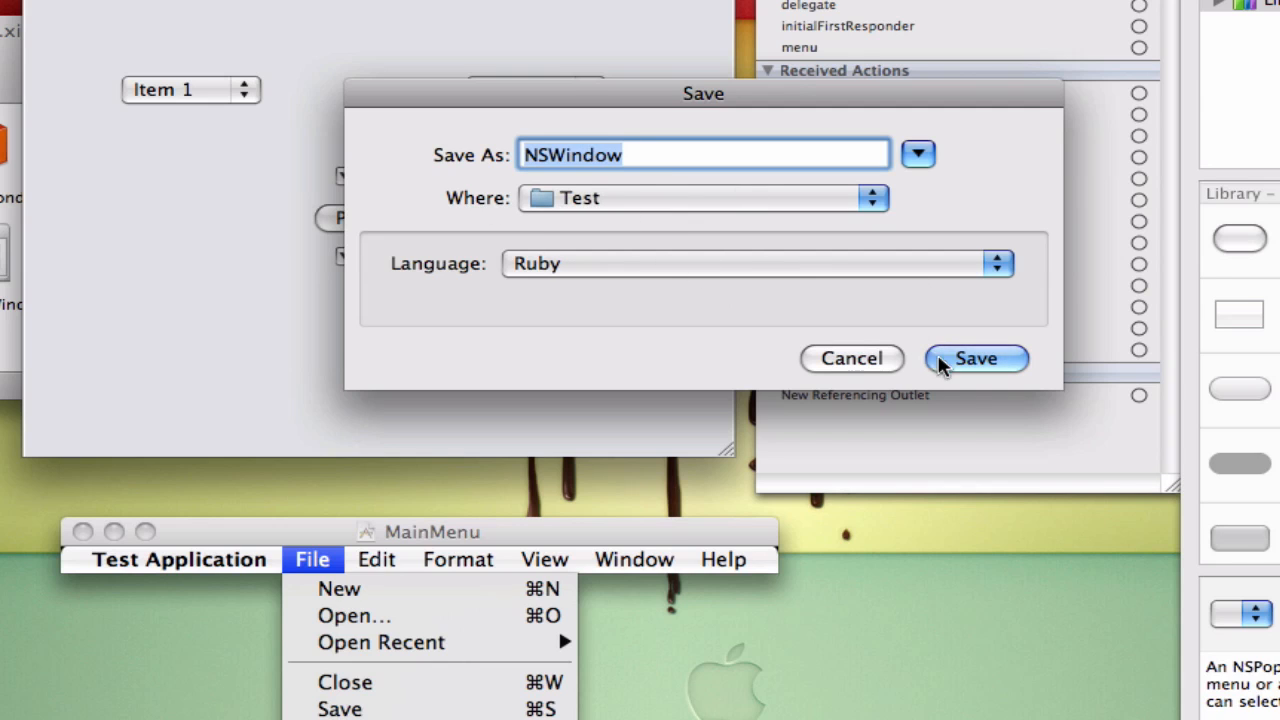
click(976, 358)
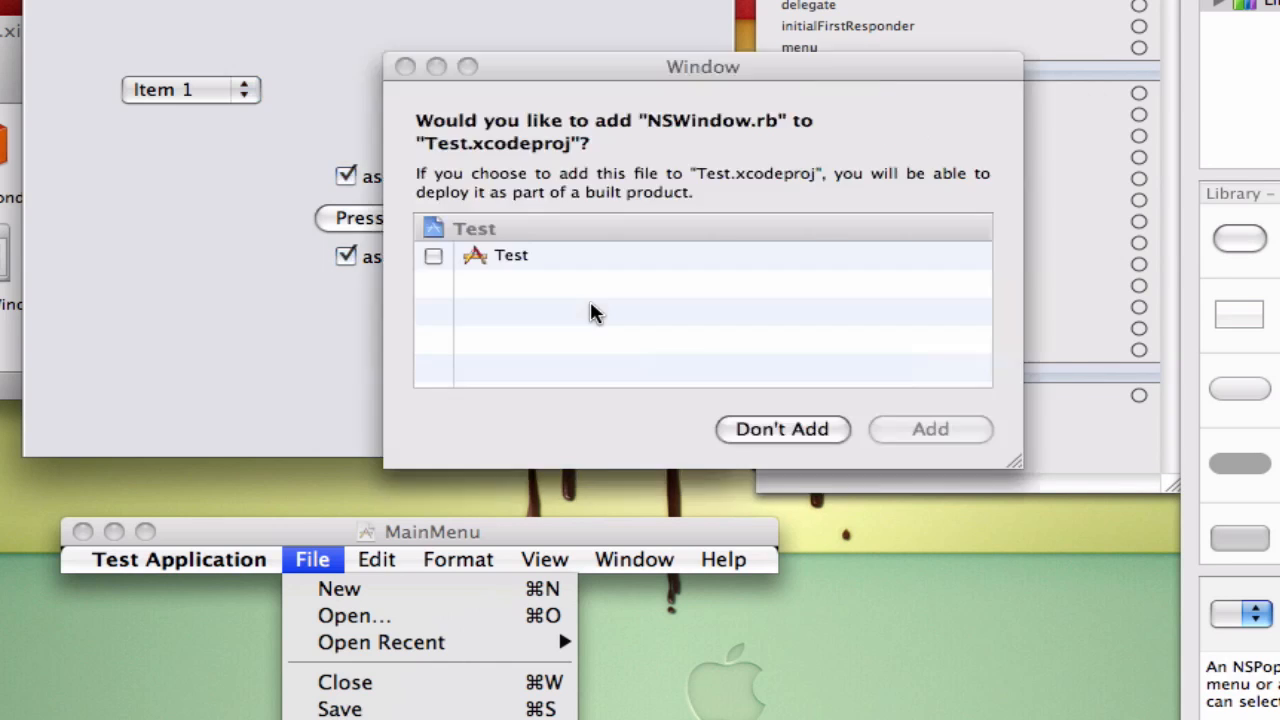
click(432, 256)
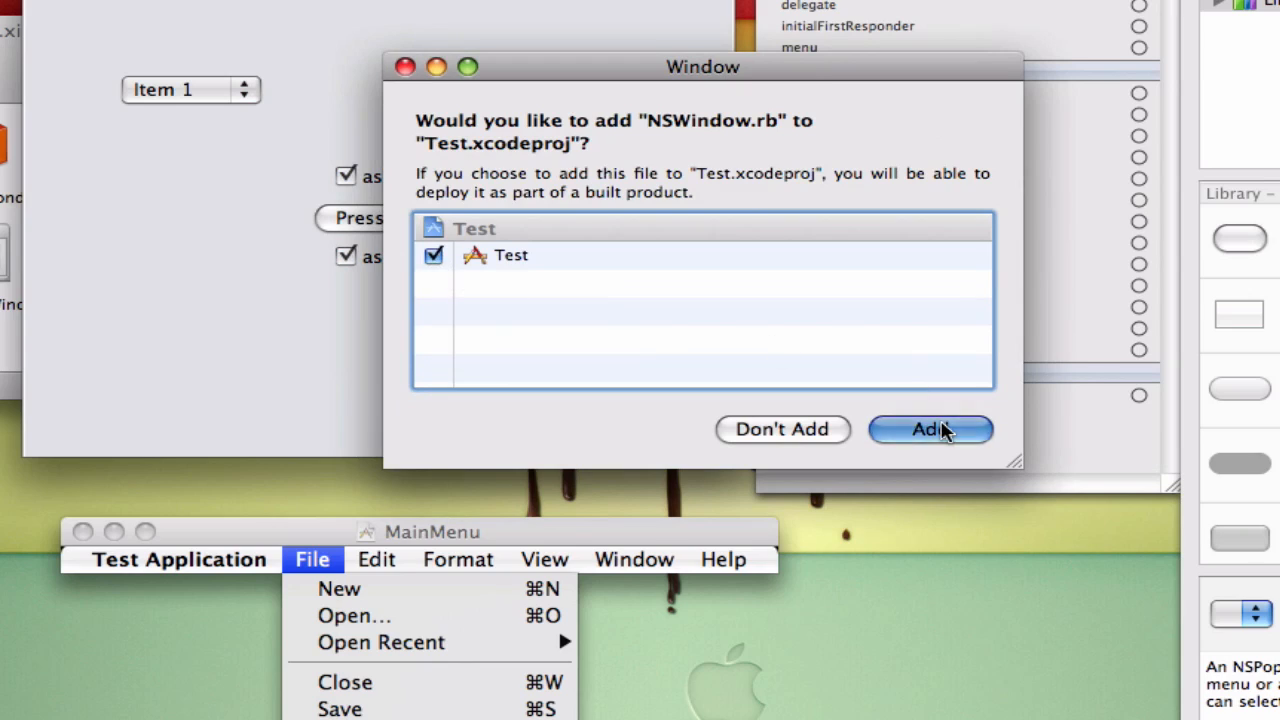
click(928, 428)
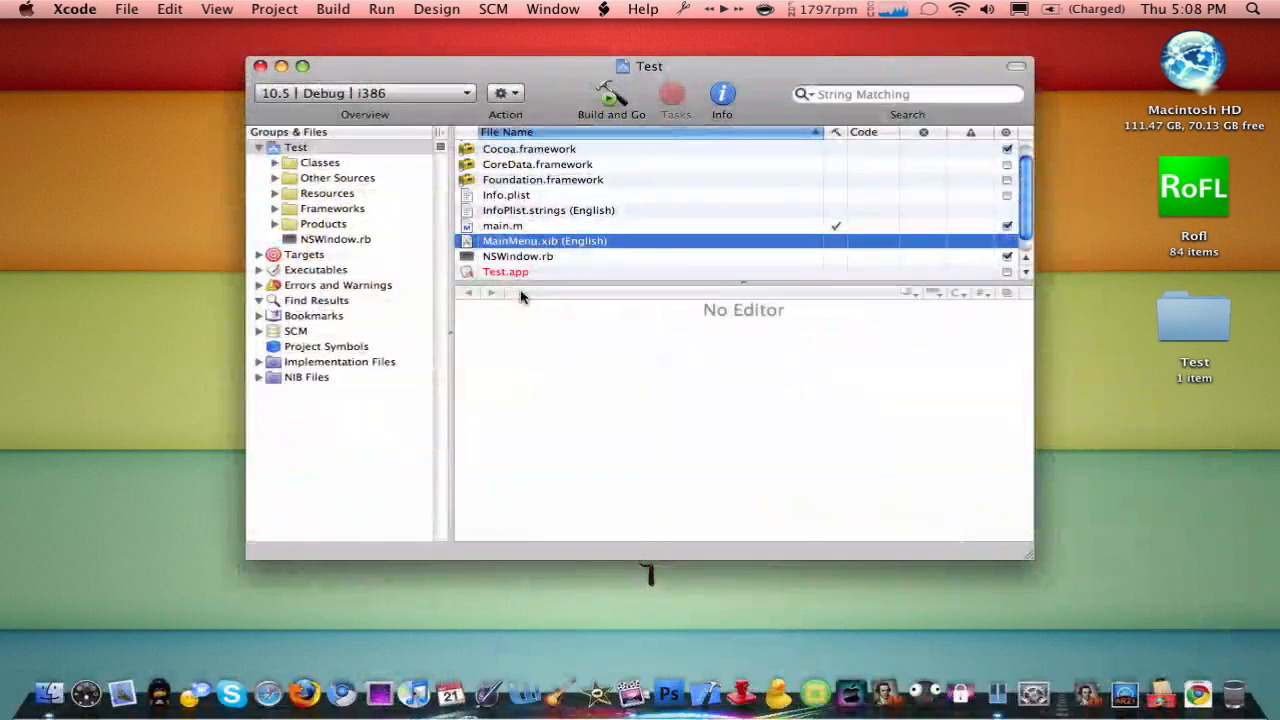
Step: Build and Go to compile the Test project and launch the app
scroll(down, 3)
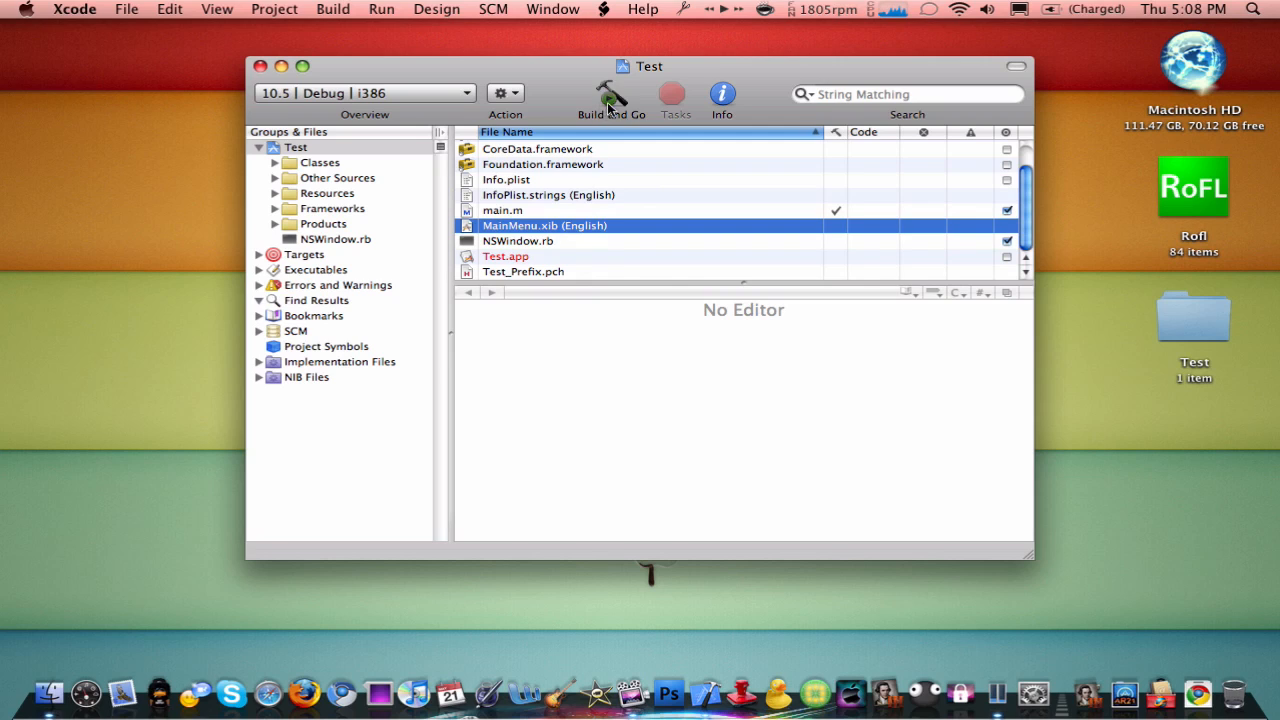
click(612, 96)
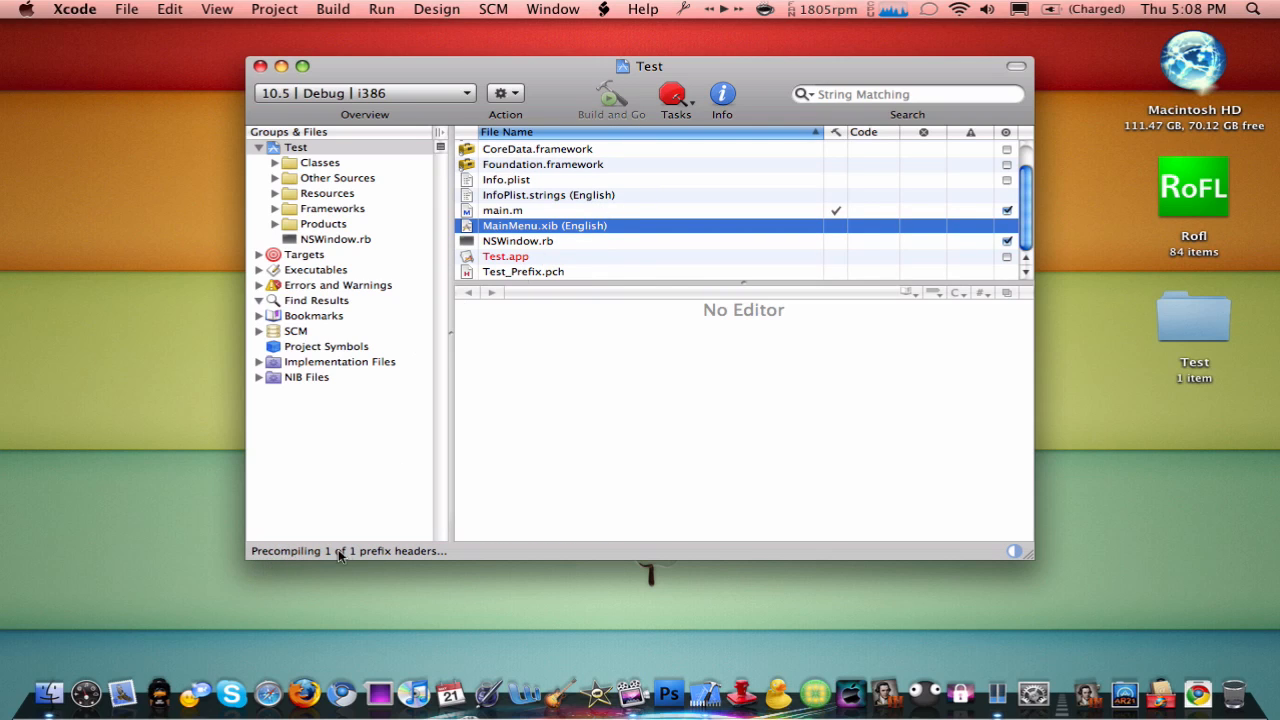
mouse_move(588, 410)
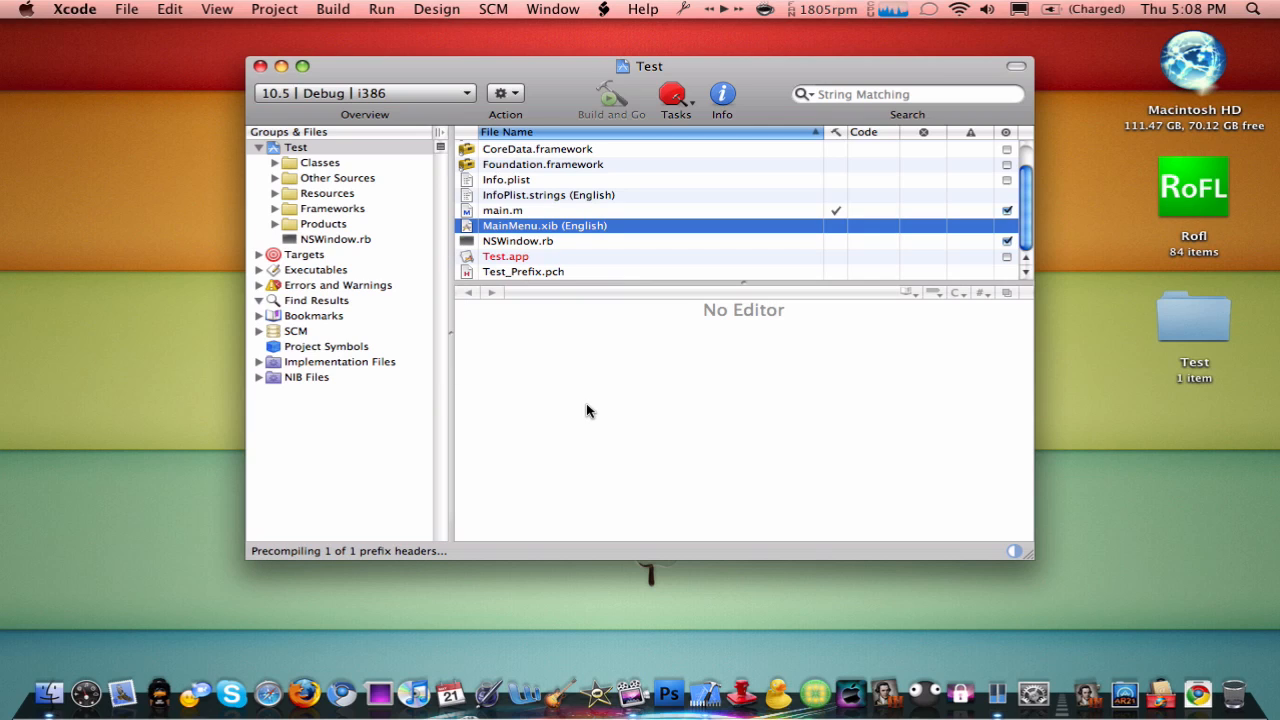
mouse_move(590, 408)
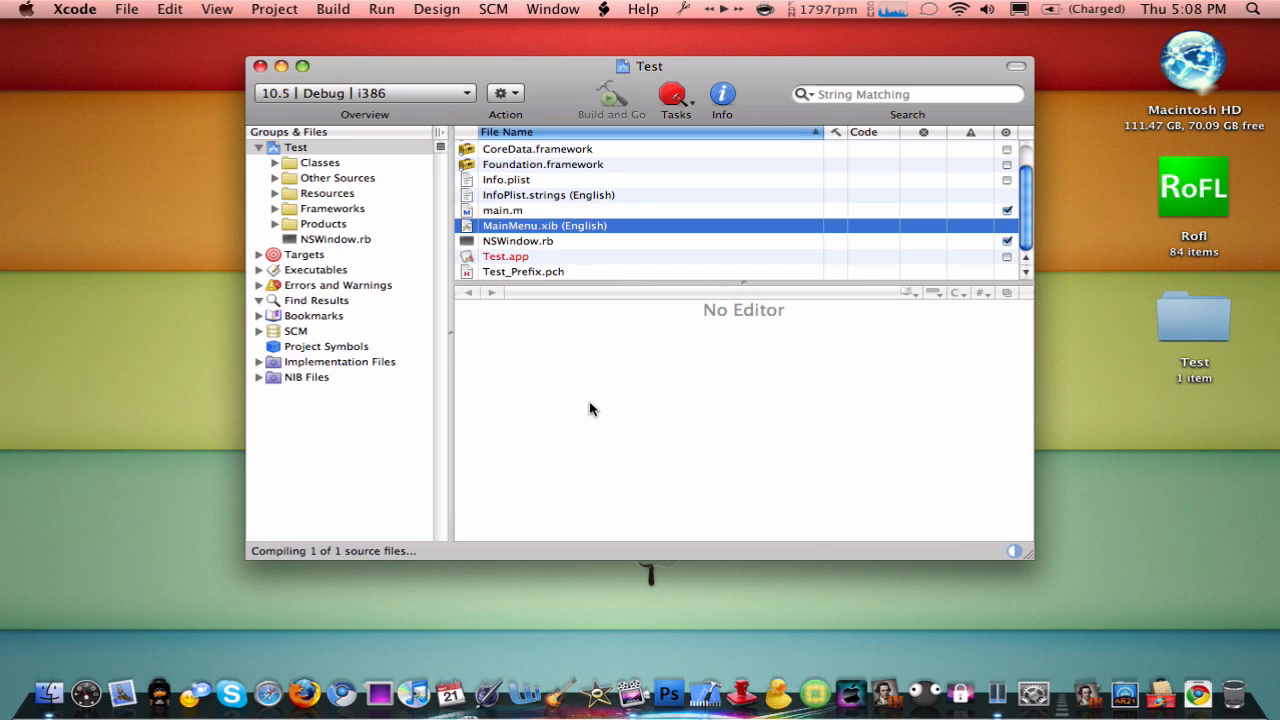
click(610, 96)
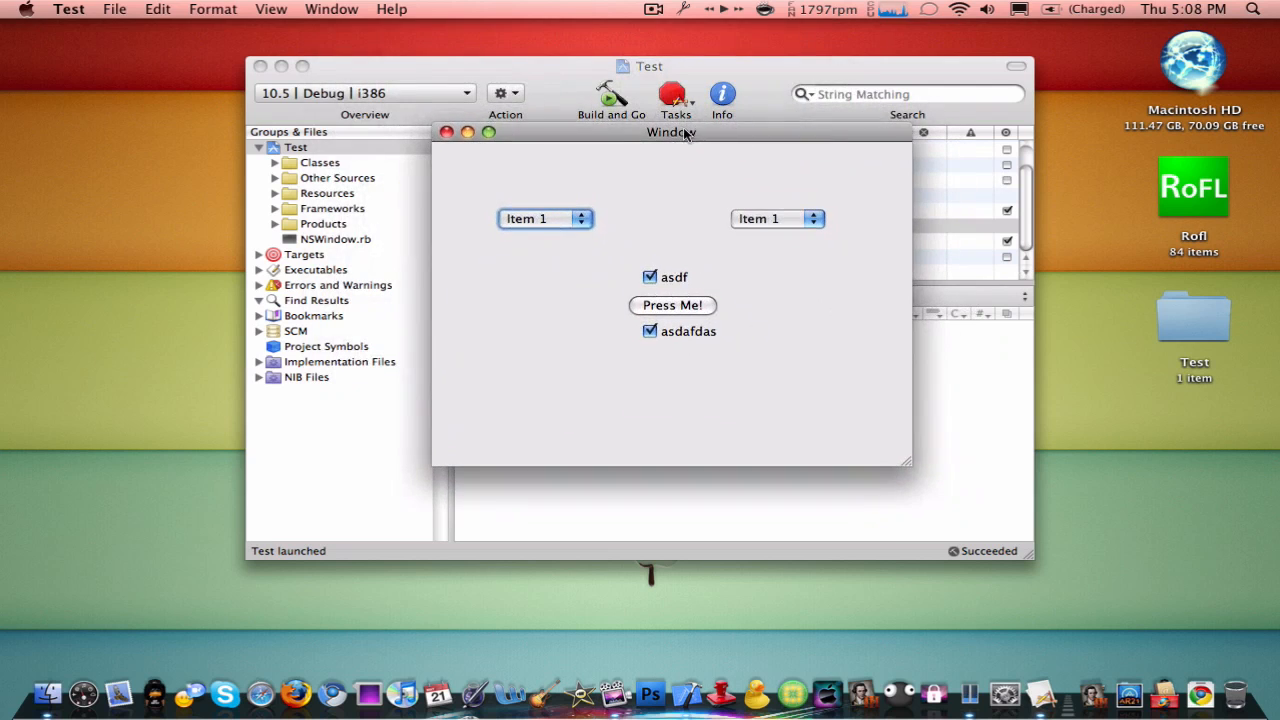
Step: Pick Item 2 and Item 3 in the pop-ups, clear both check boxes and press Press Me!
click(544, 218)
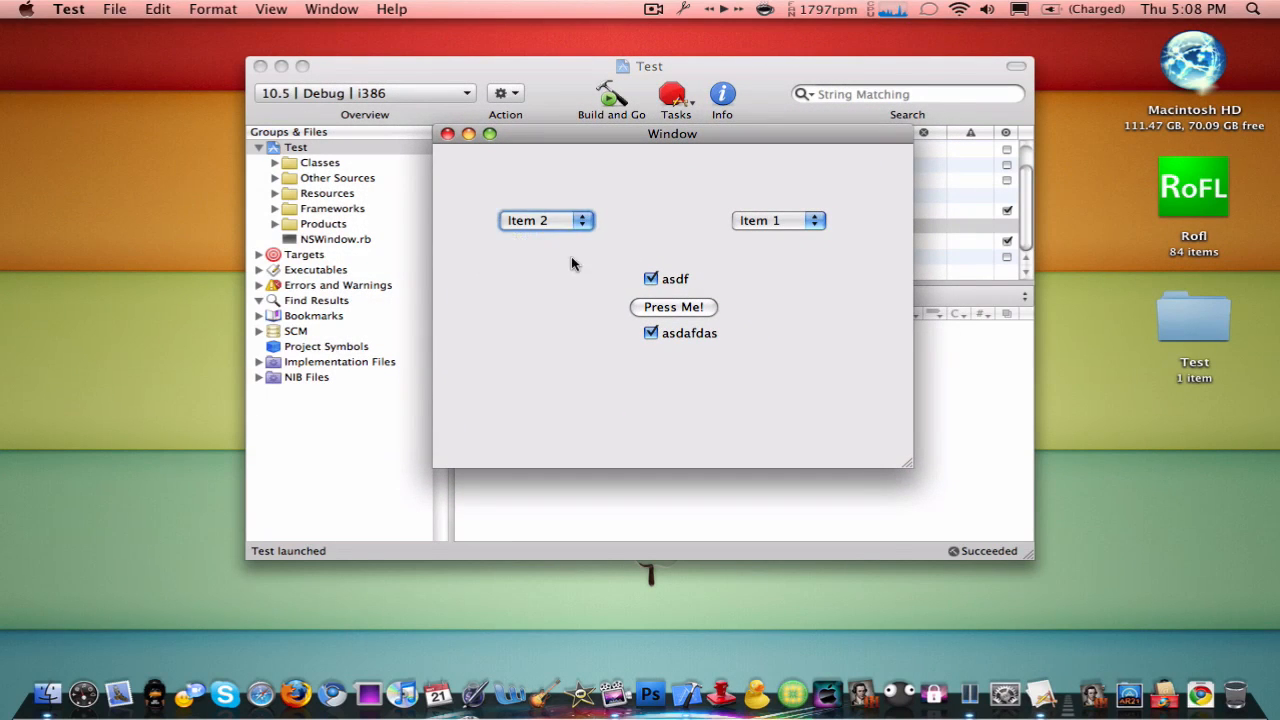
click(546, 220)
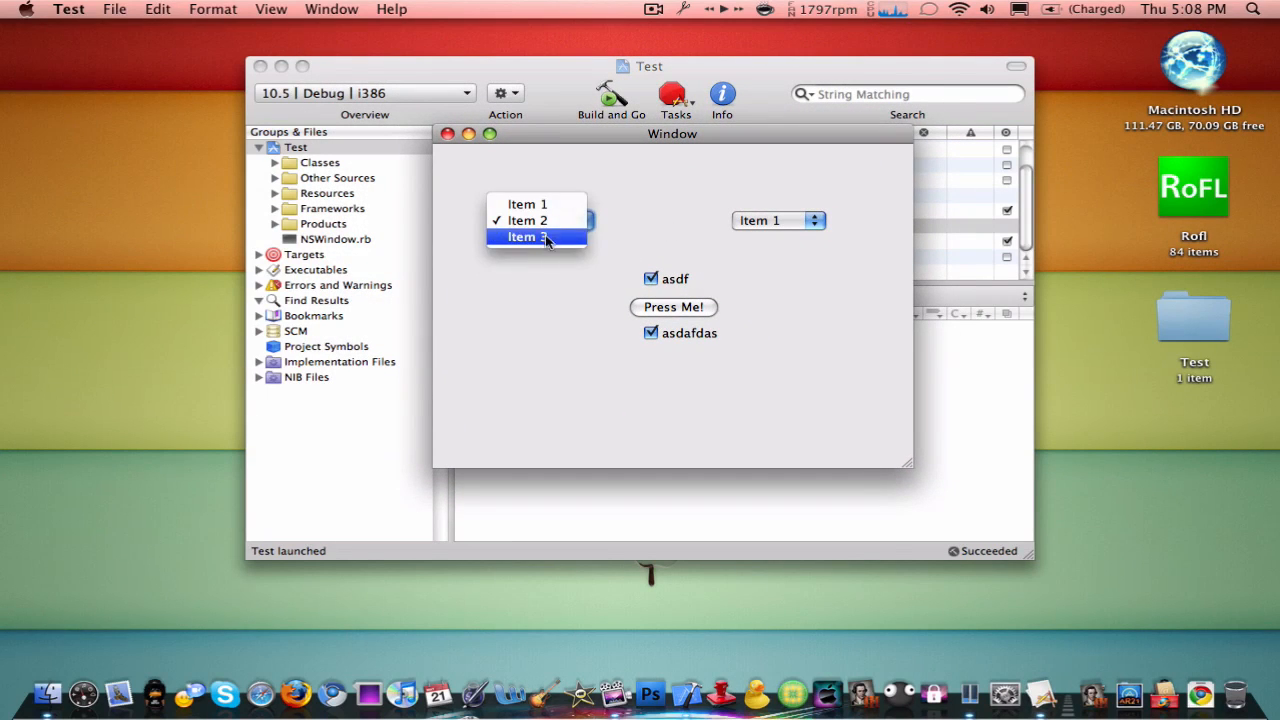
click(528, 236)
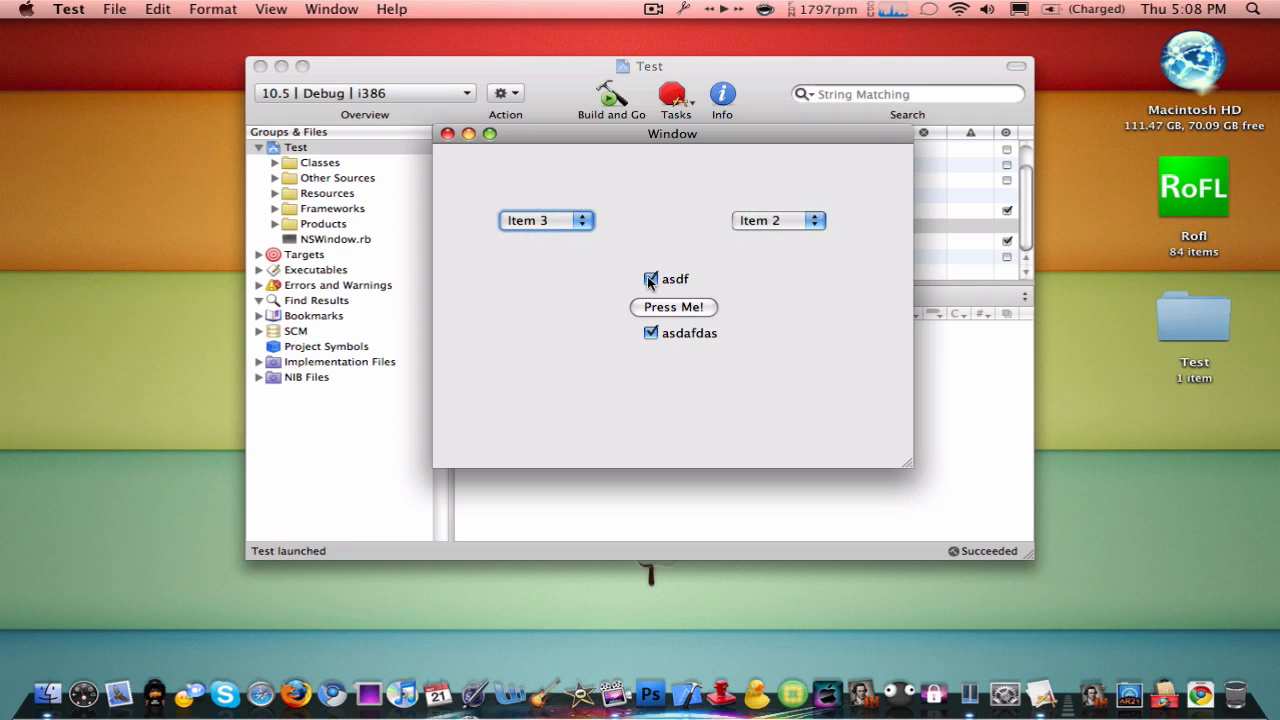
click(672, 308)
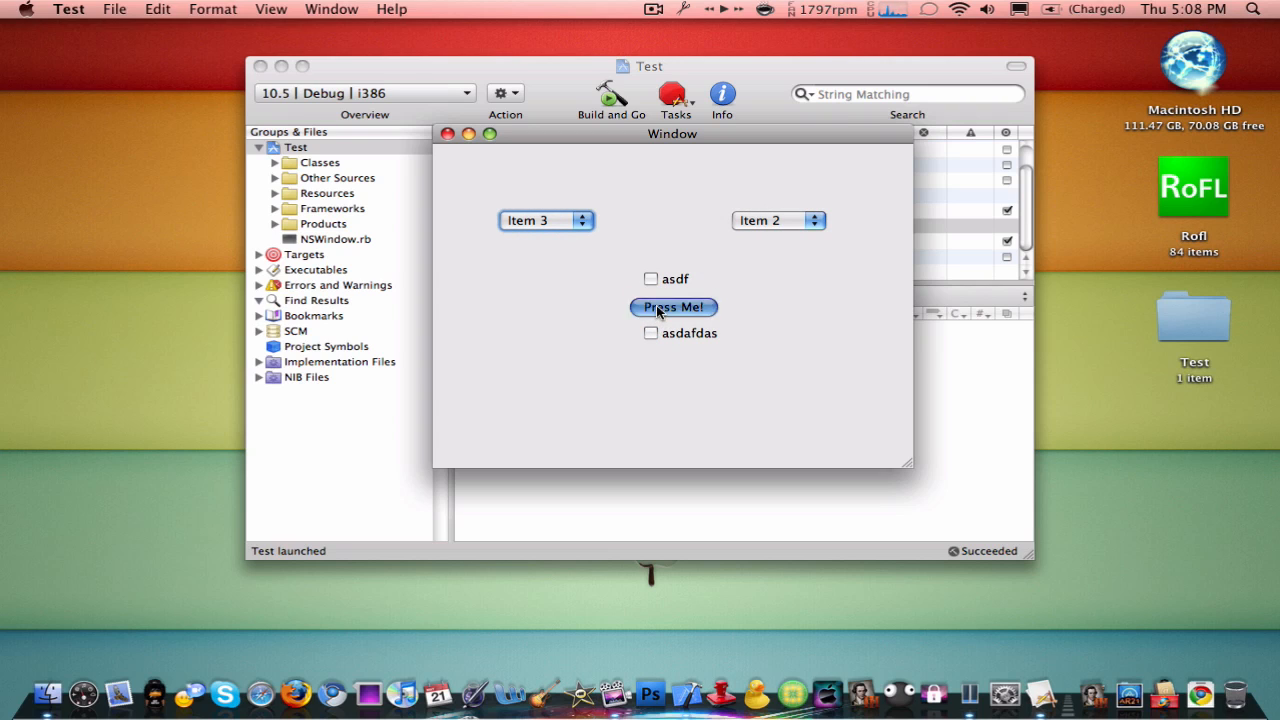
click(672, 308)
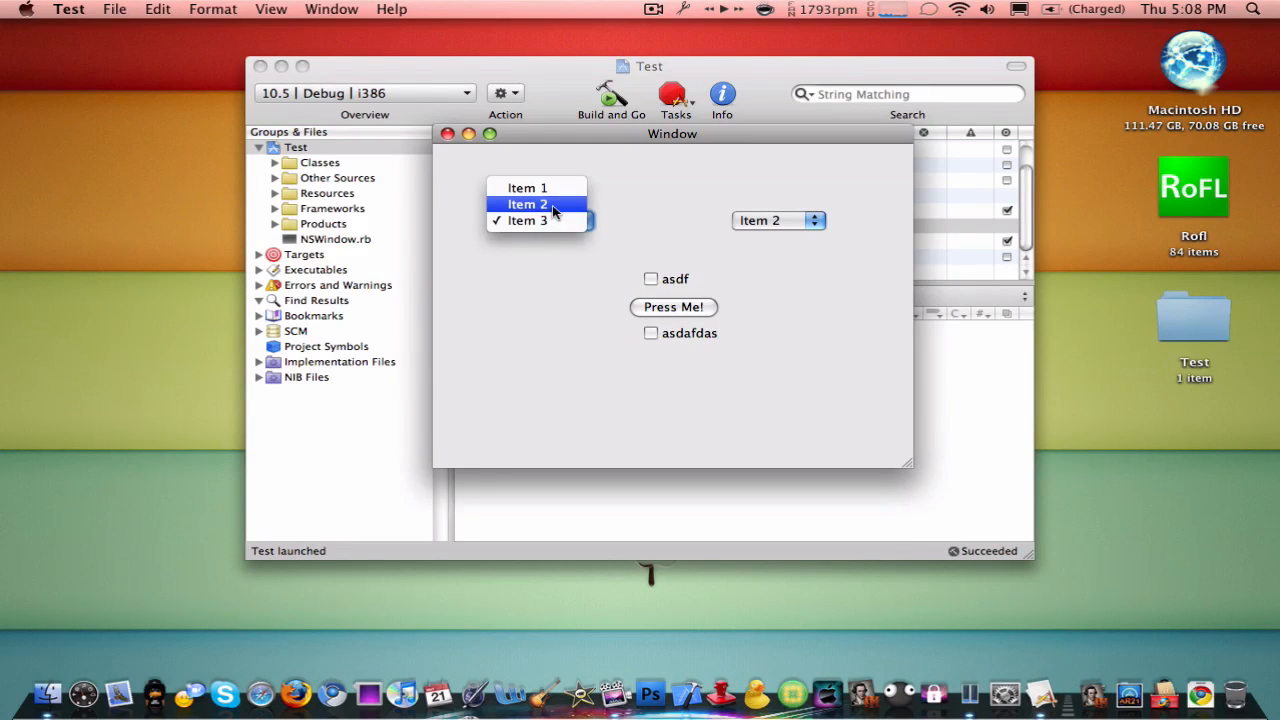
click(528, 204)
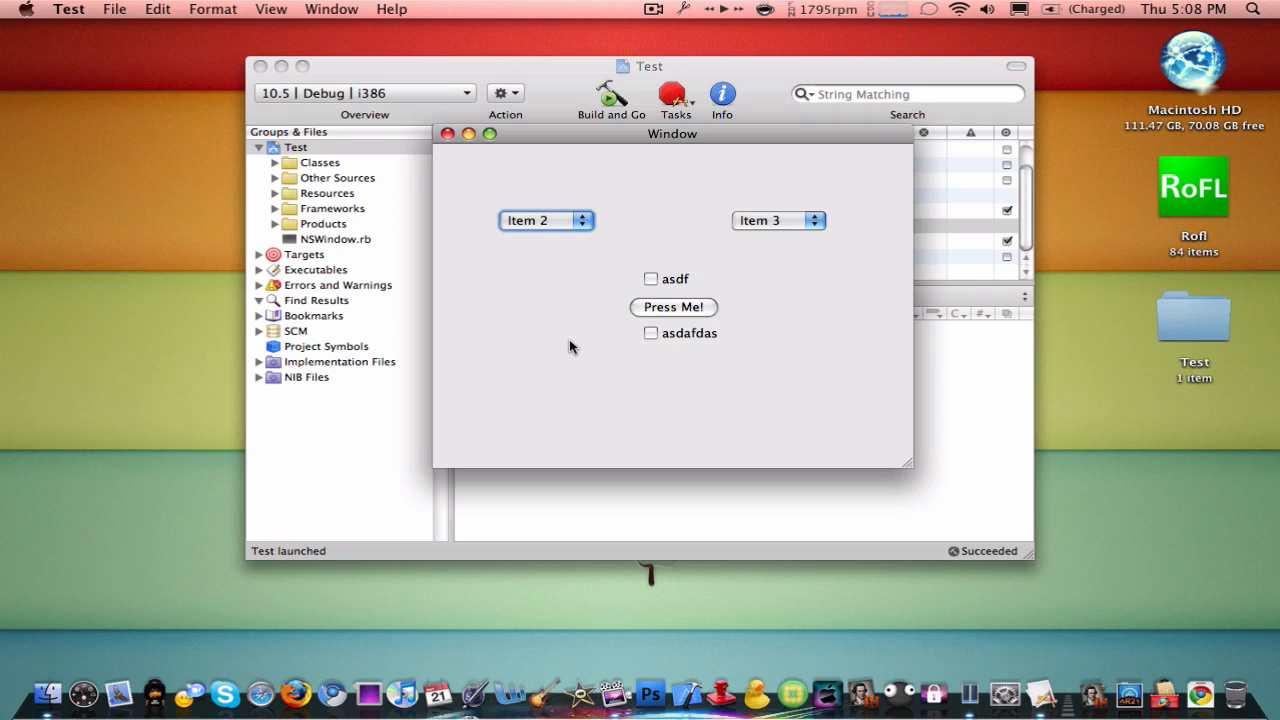
mouse_move(560, 326)
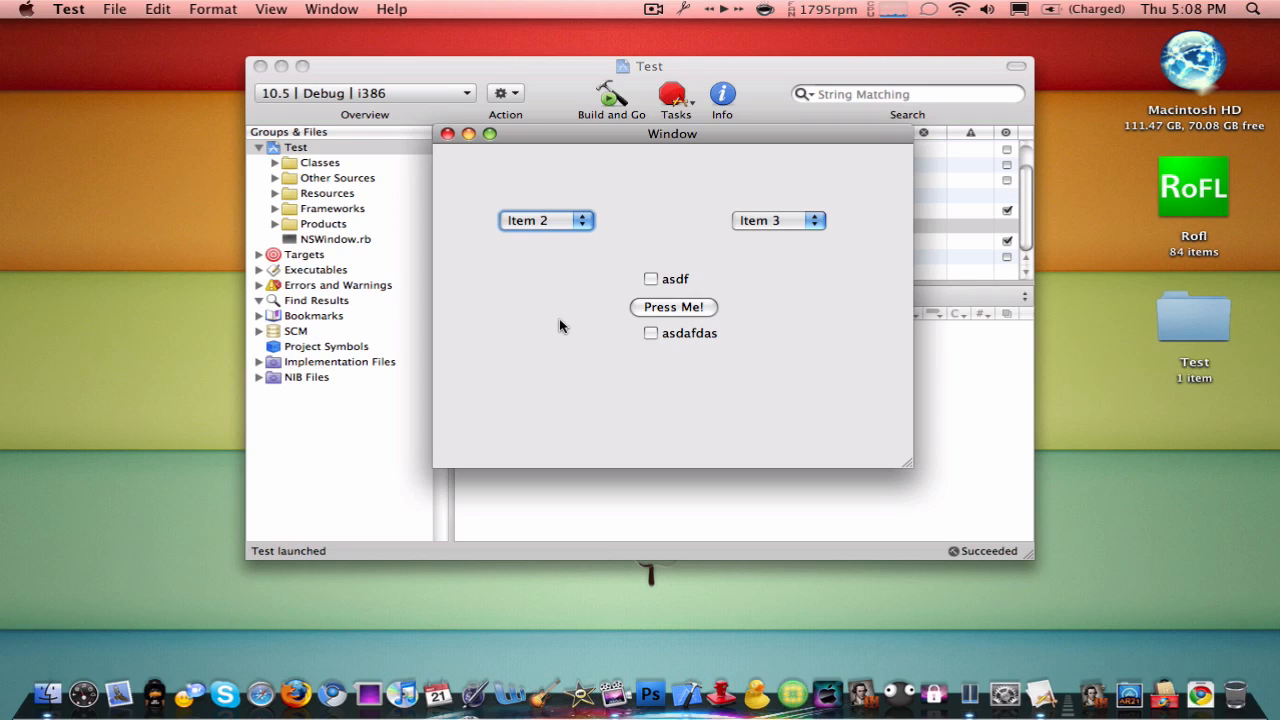
mouse_move(584, 258)
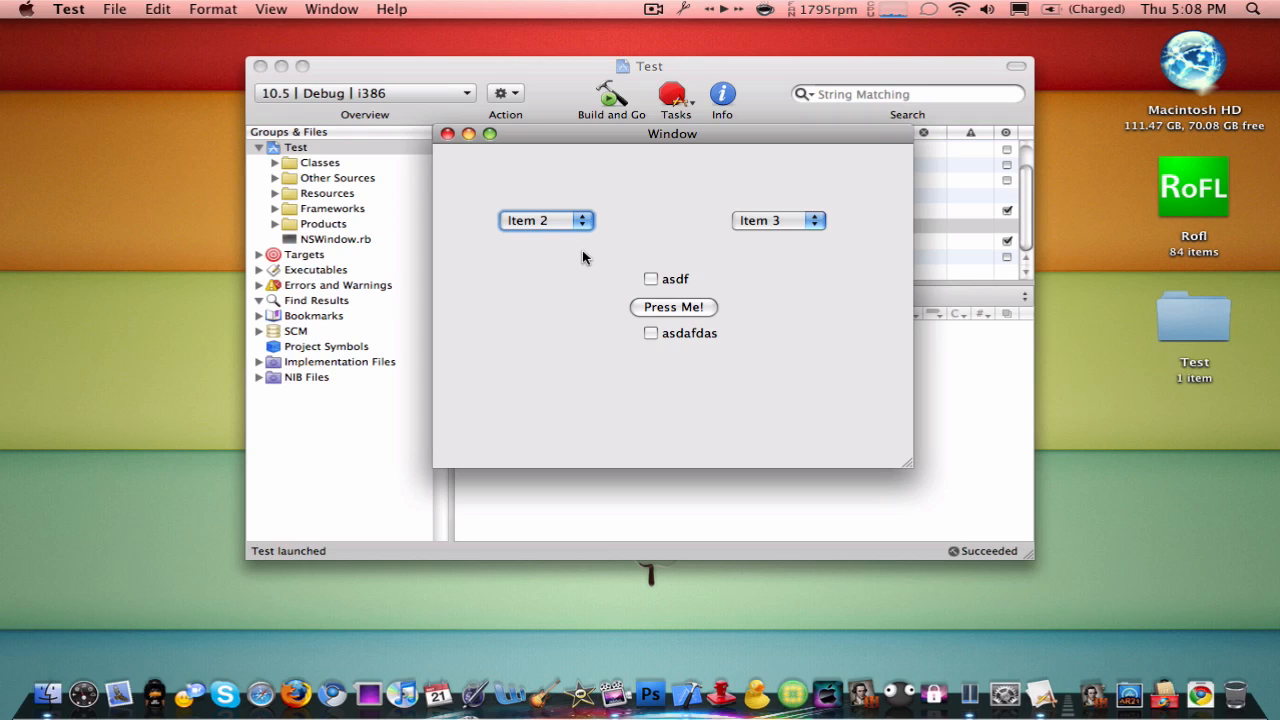
mouse_move(68, 8)
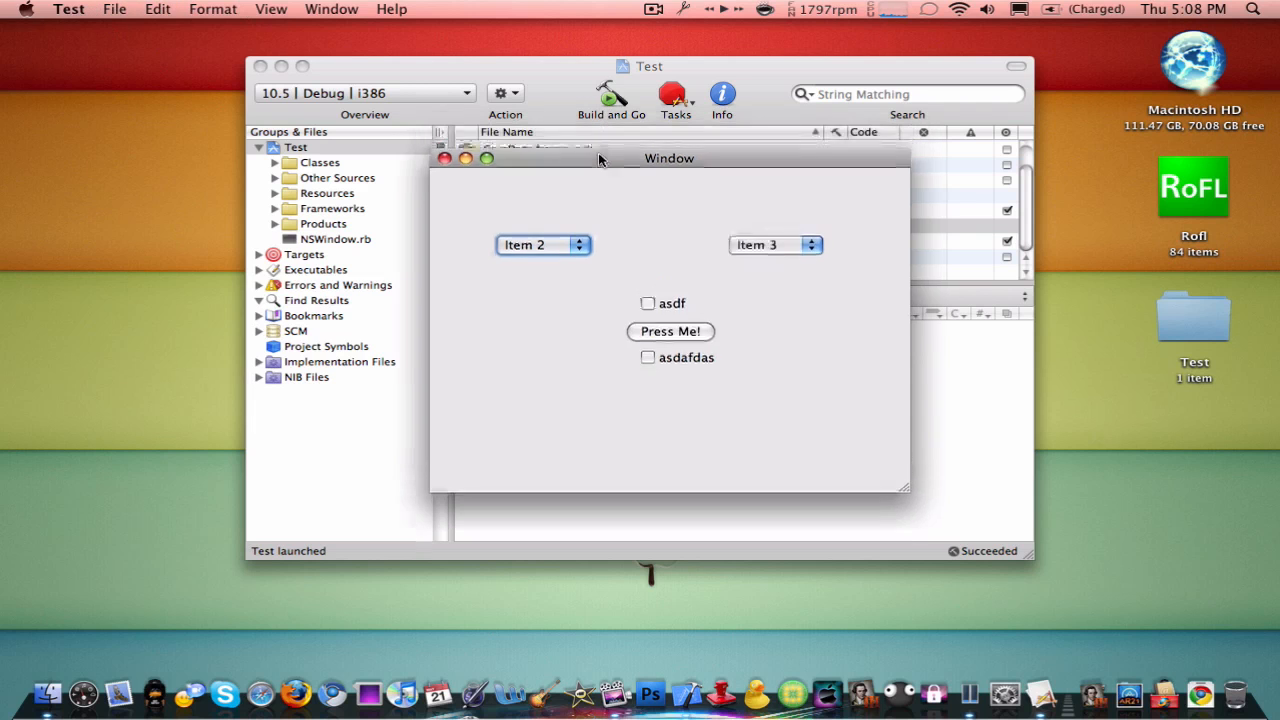
click(68, 8)
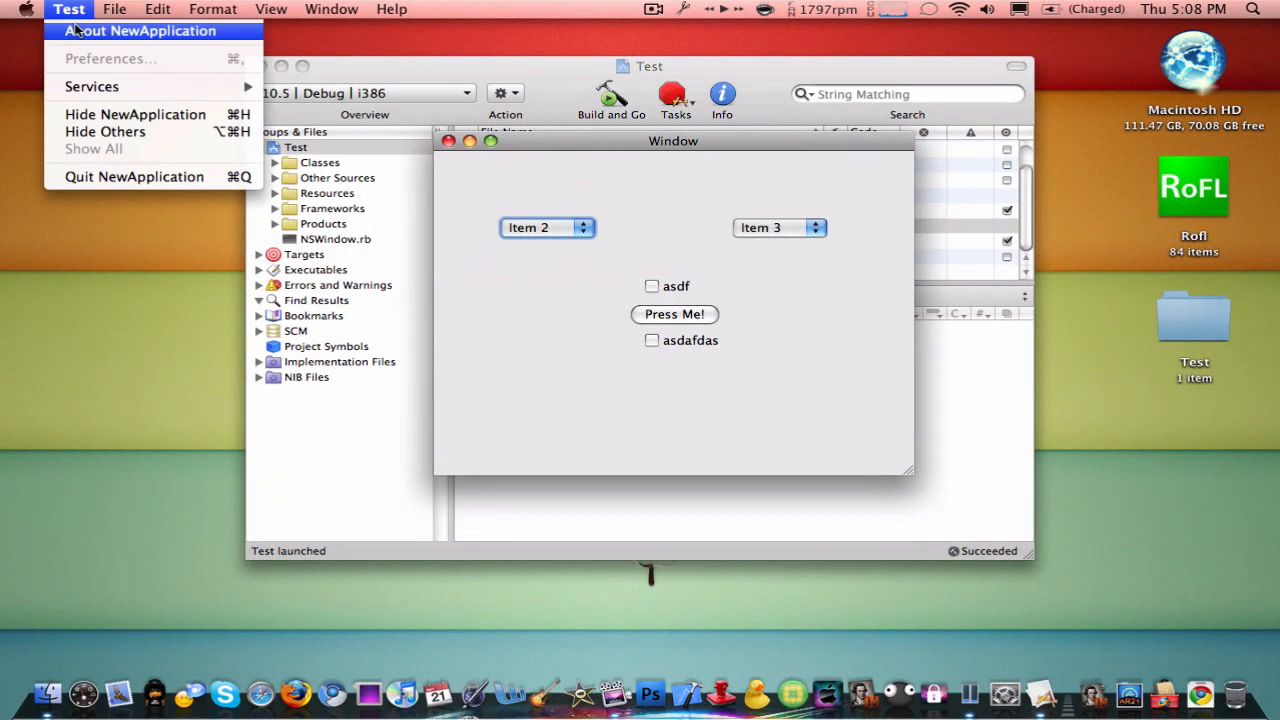
mouse_move(84, 16)
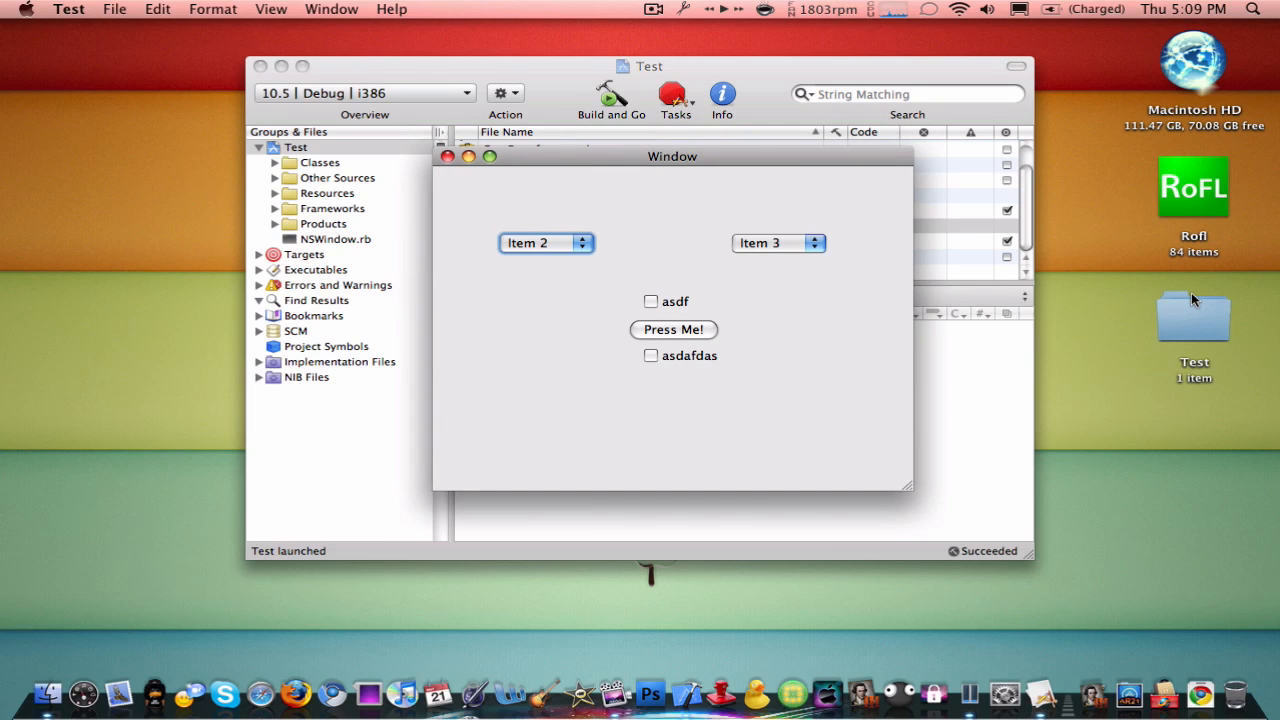
mouse_move(744, 196)
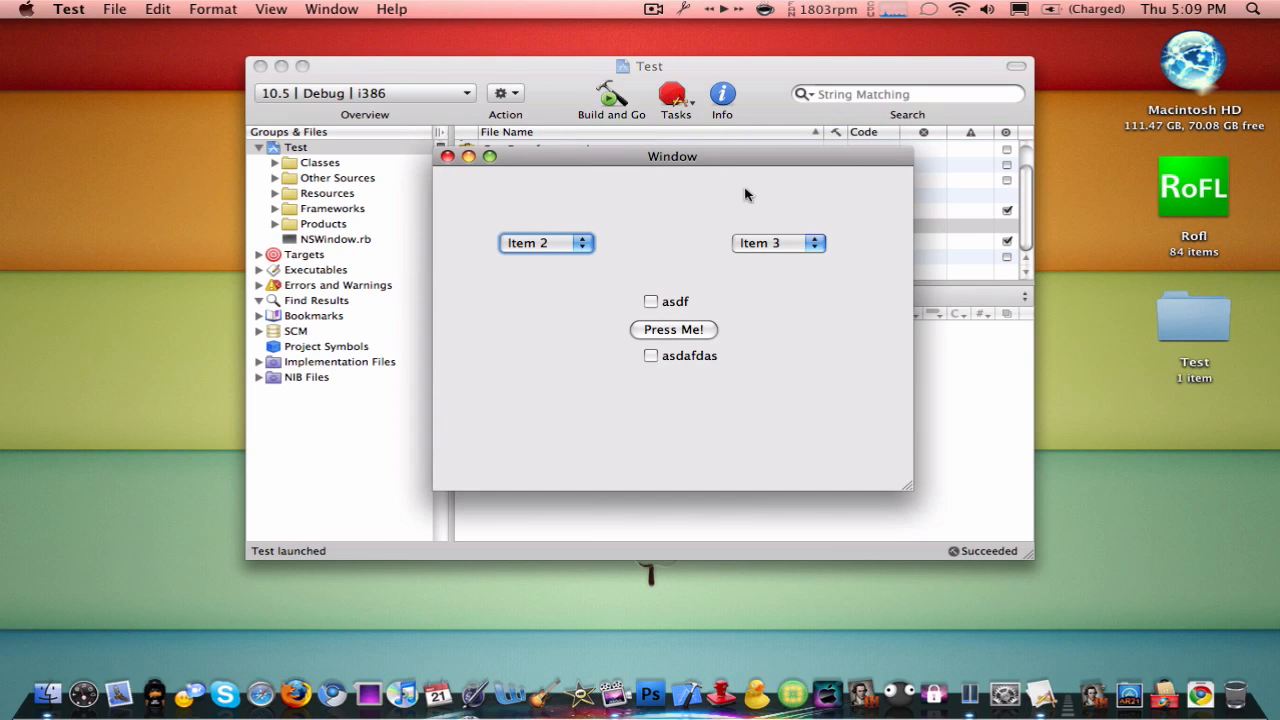
mouse_move(760, 108)
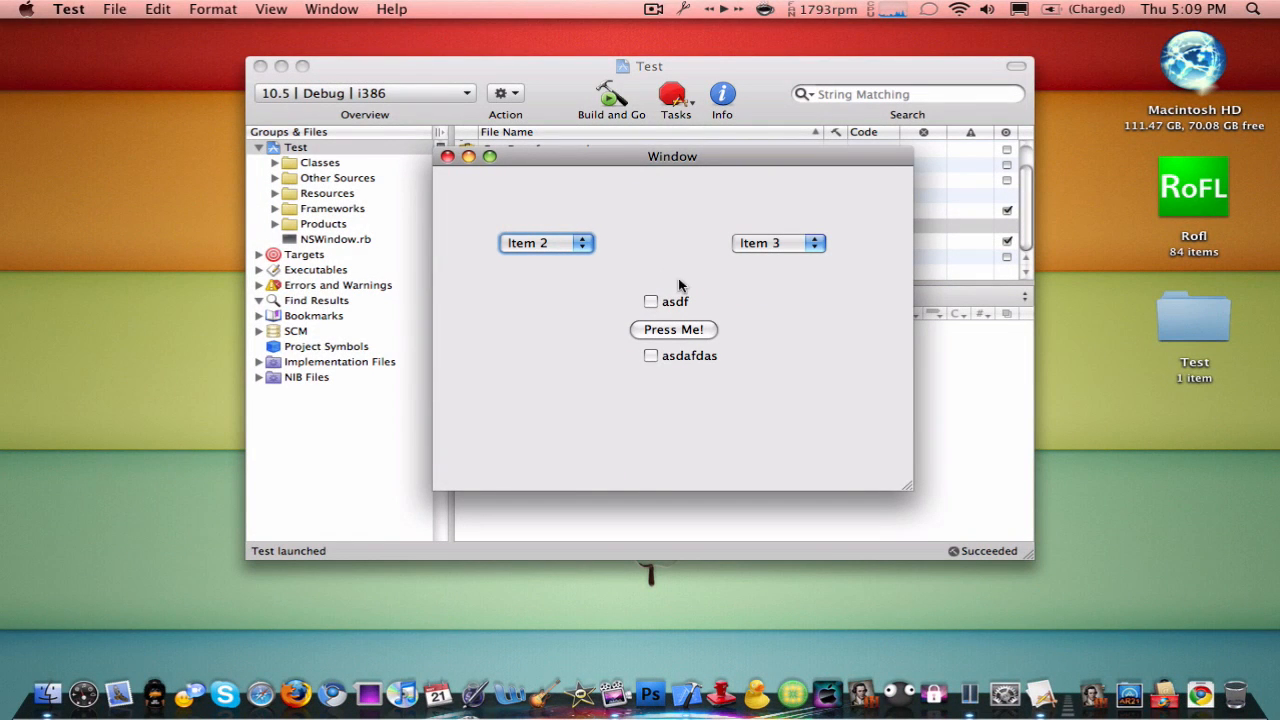
mouse_move(800, 160)
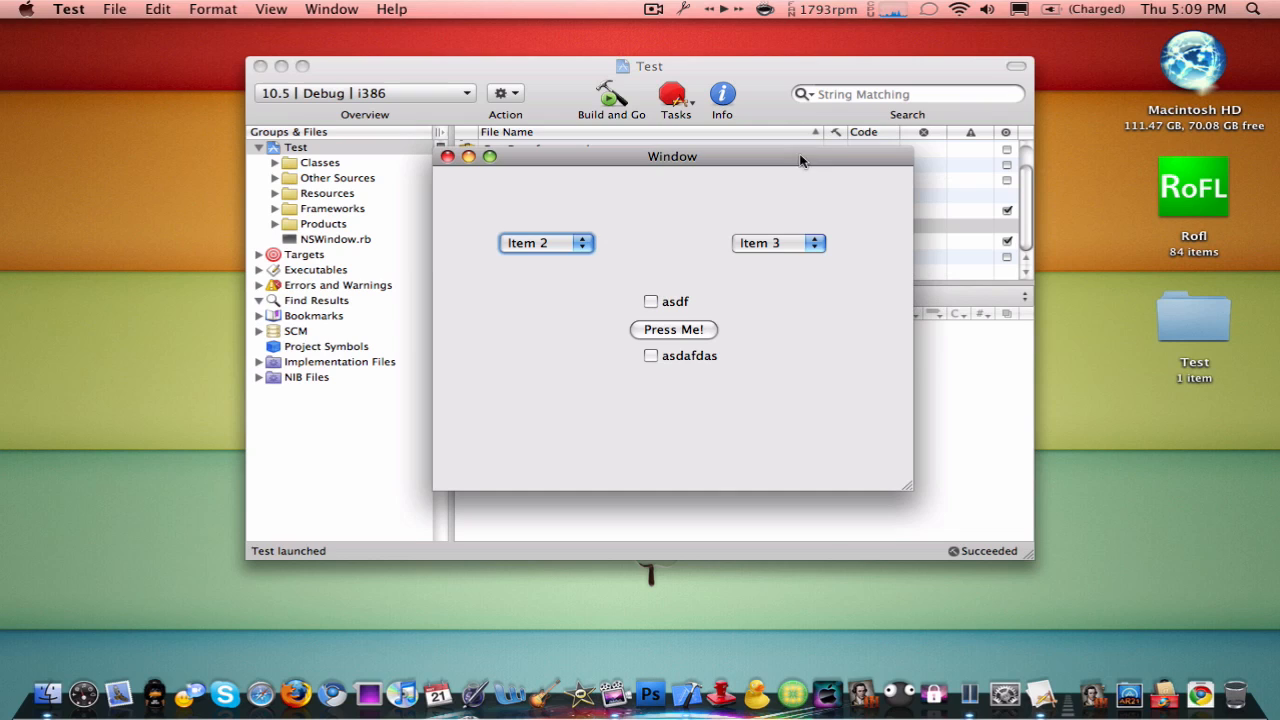
mouse_move(648, 488)
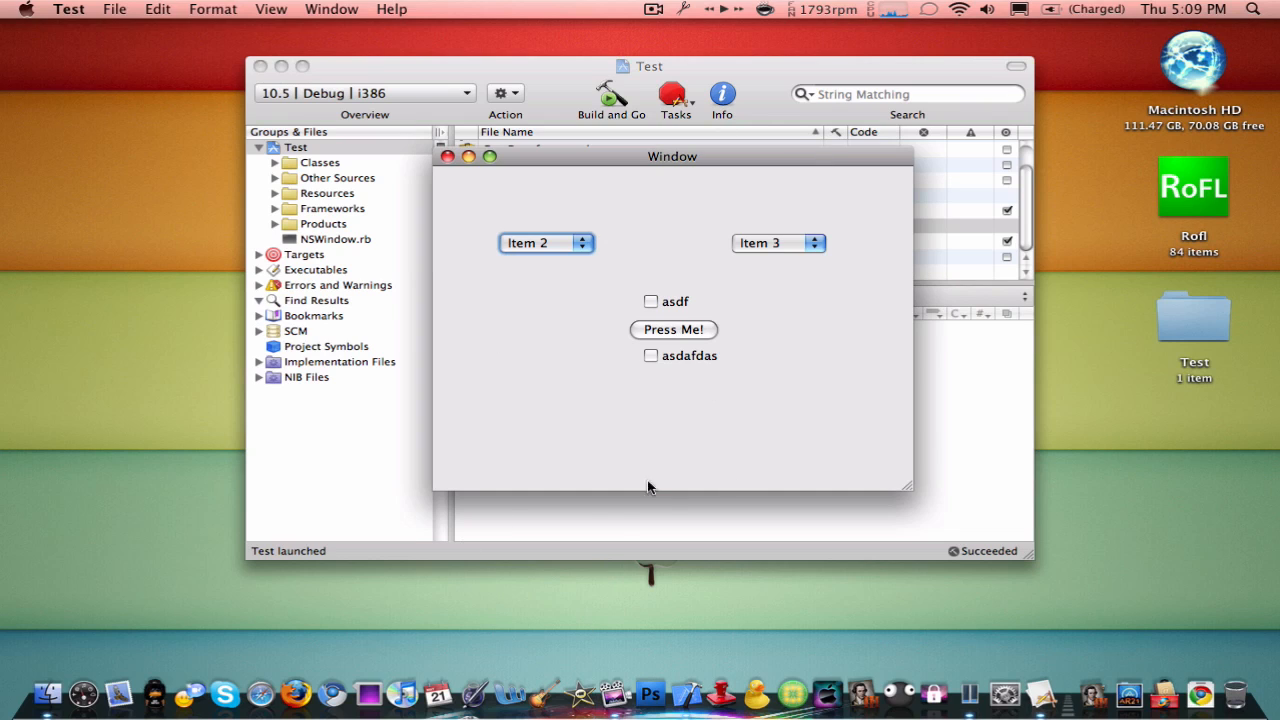
mouse_move(610, 524)
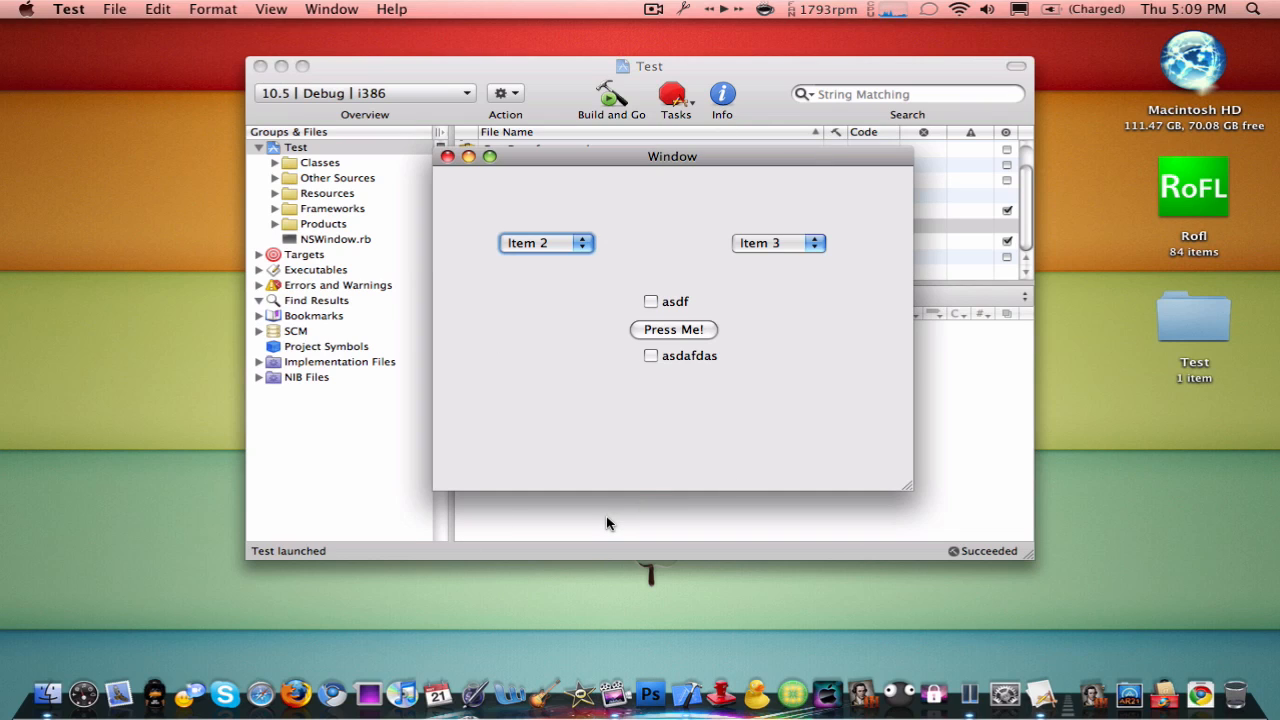
mouse_move(648, 460)
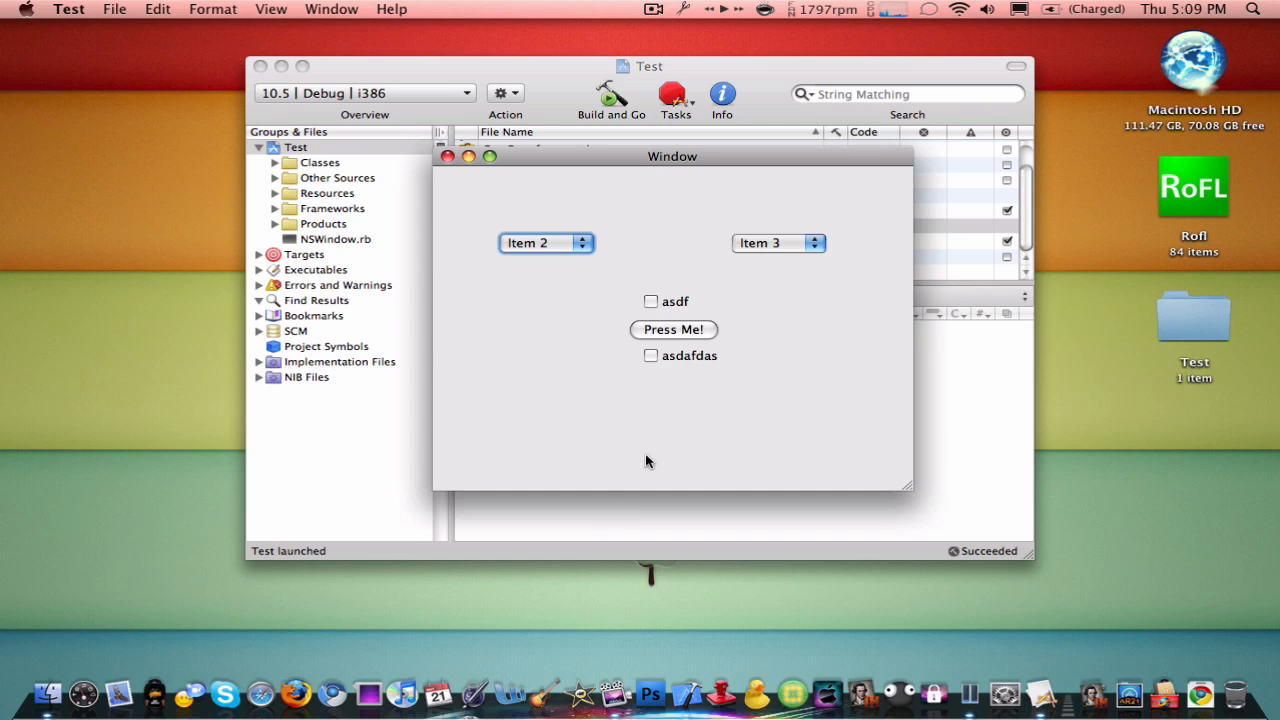